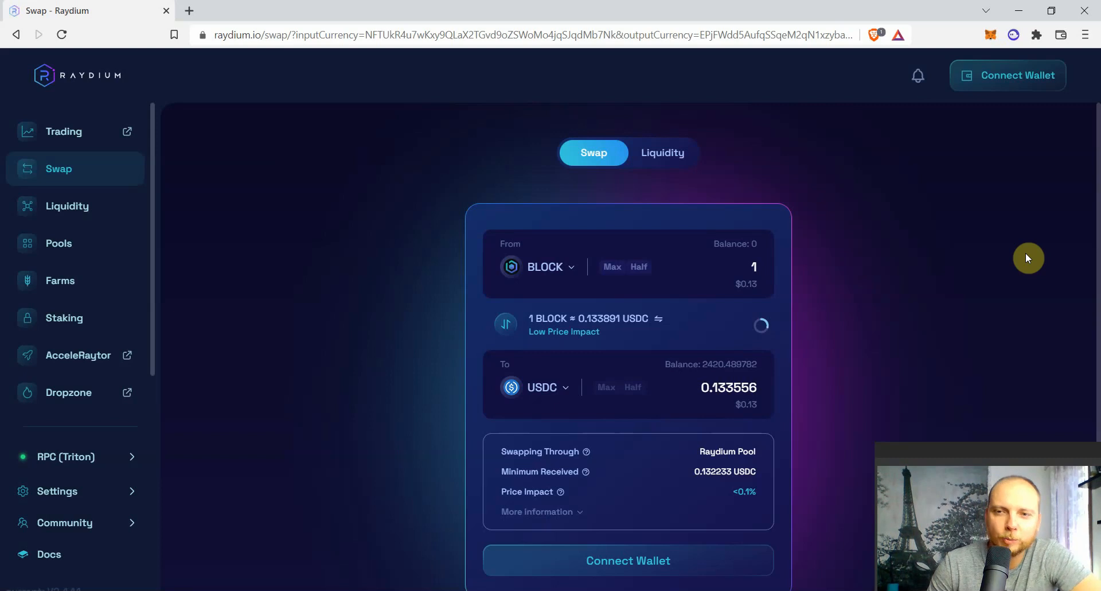
mouse_move(918, 175)
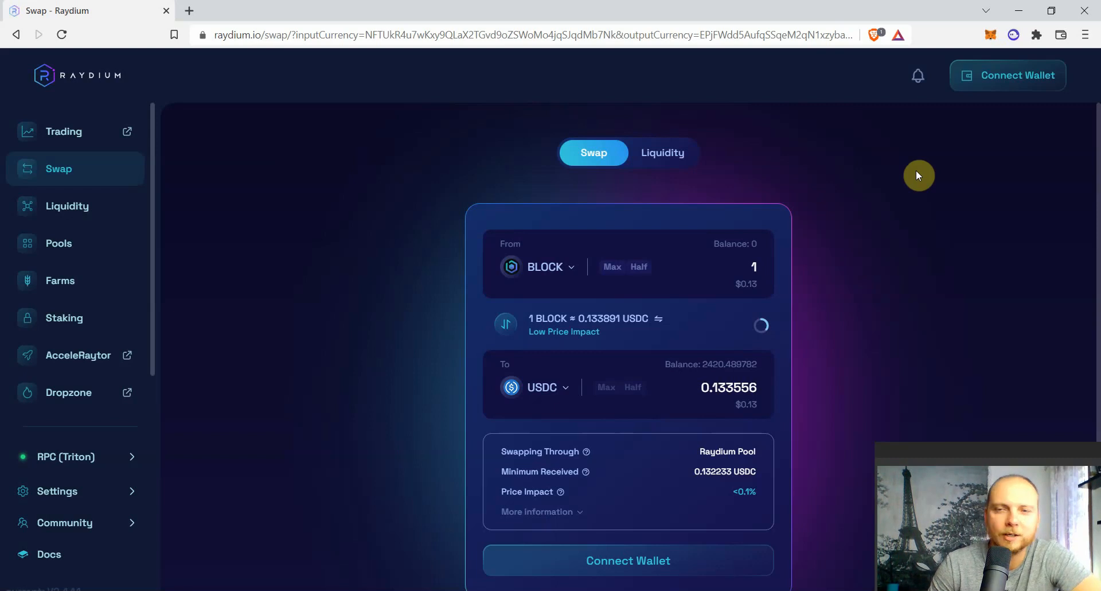
mouse_move(914, 182)
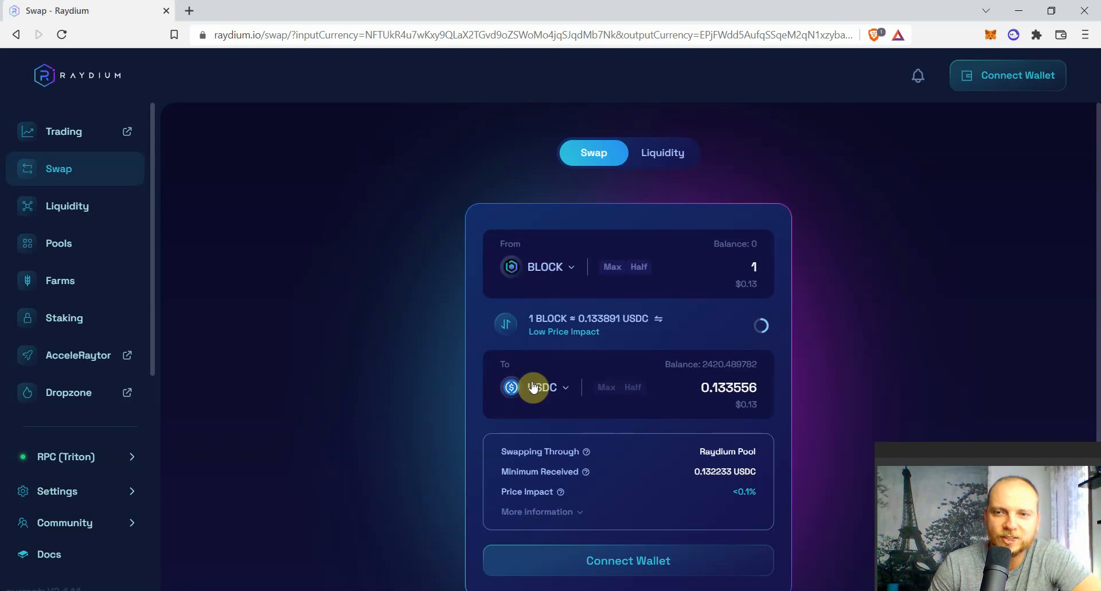
- Connect the Phantom wallet to Raydium and unlock it with the password
click(1007, 76)
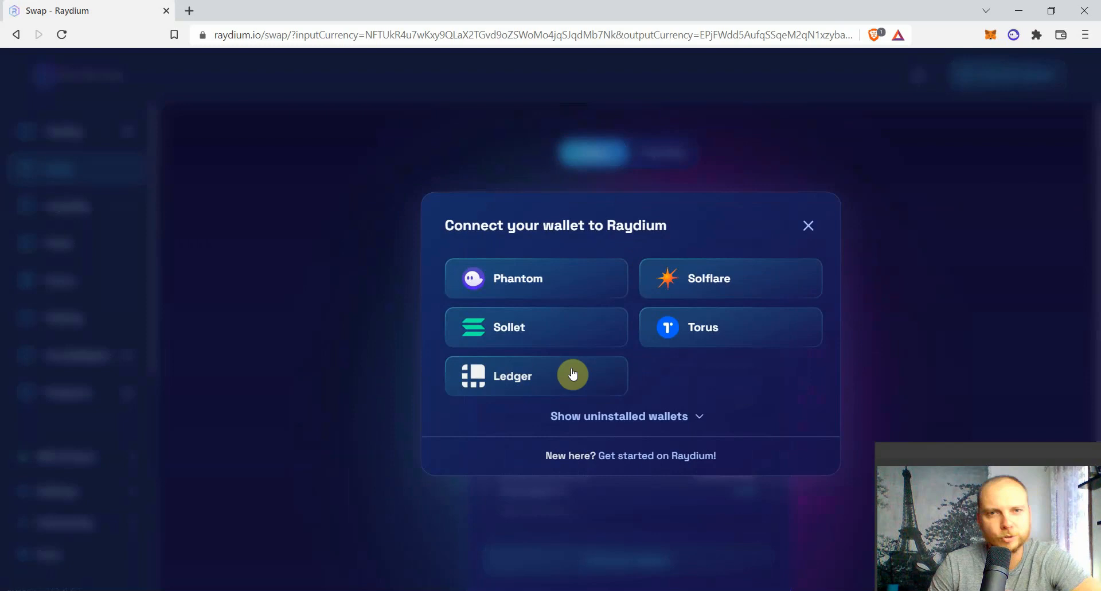
click(519, 278)
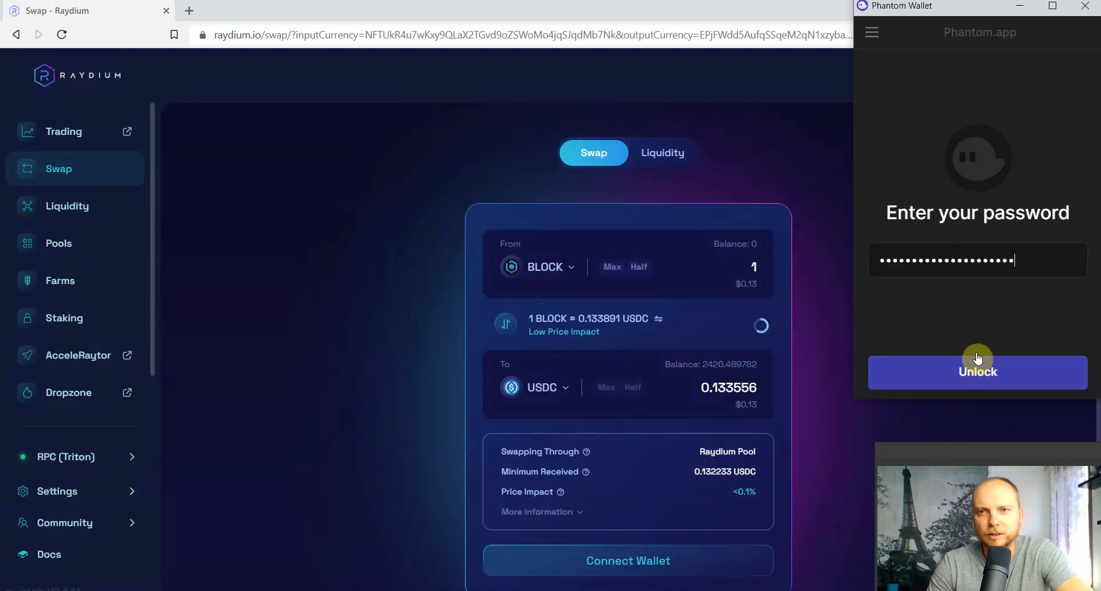
click(978, 371)
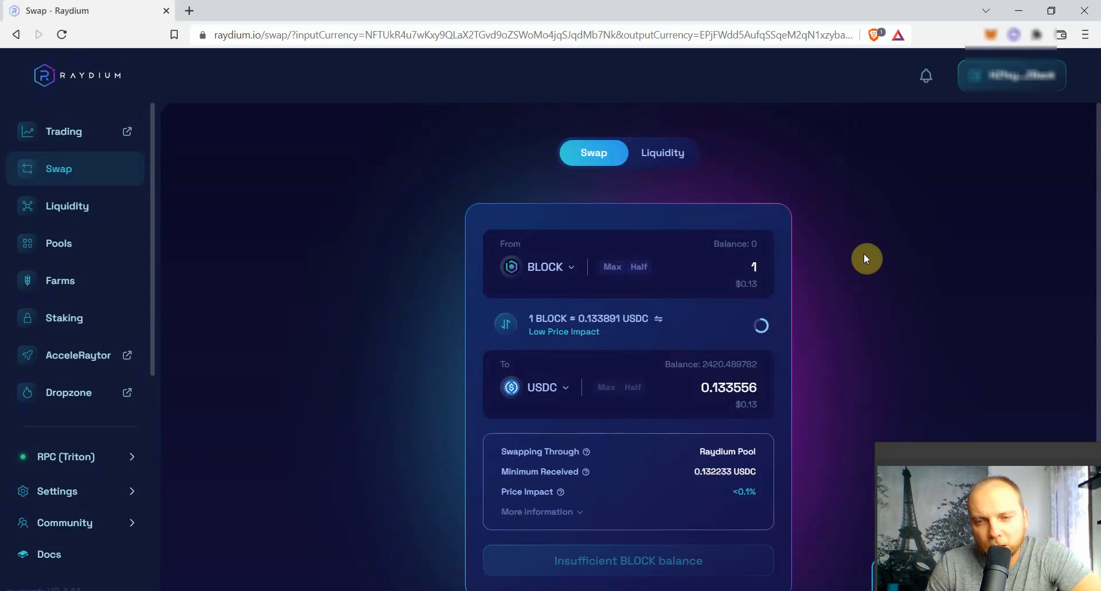
mouse_move(886, 258)
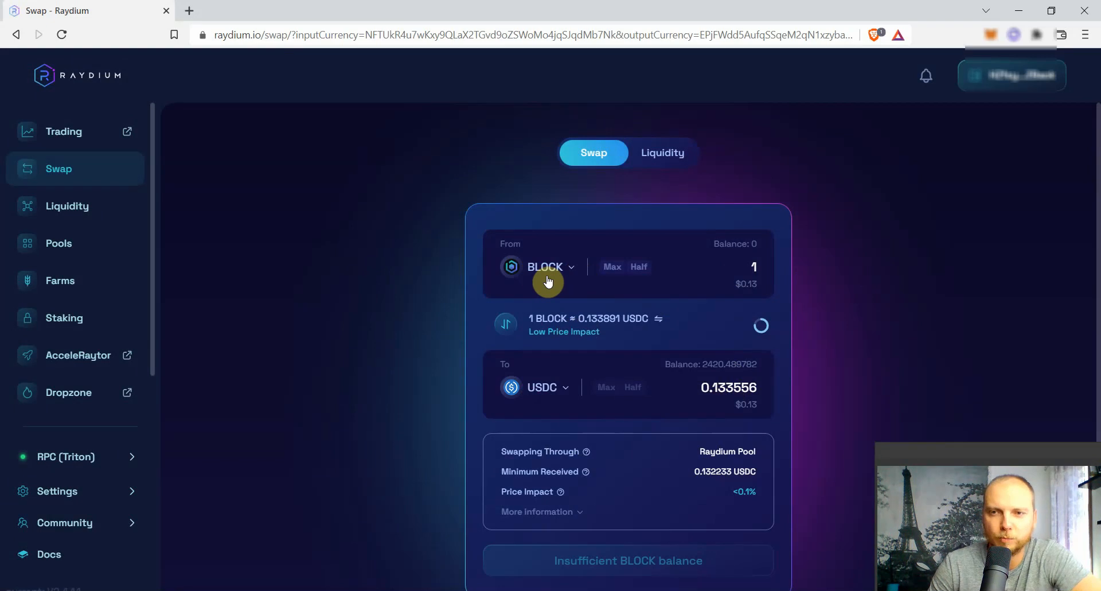
- Swap 50 USDC for about 372.47 BLOCK and approve the trade in Phantom
click(505, 325)
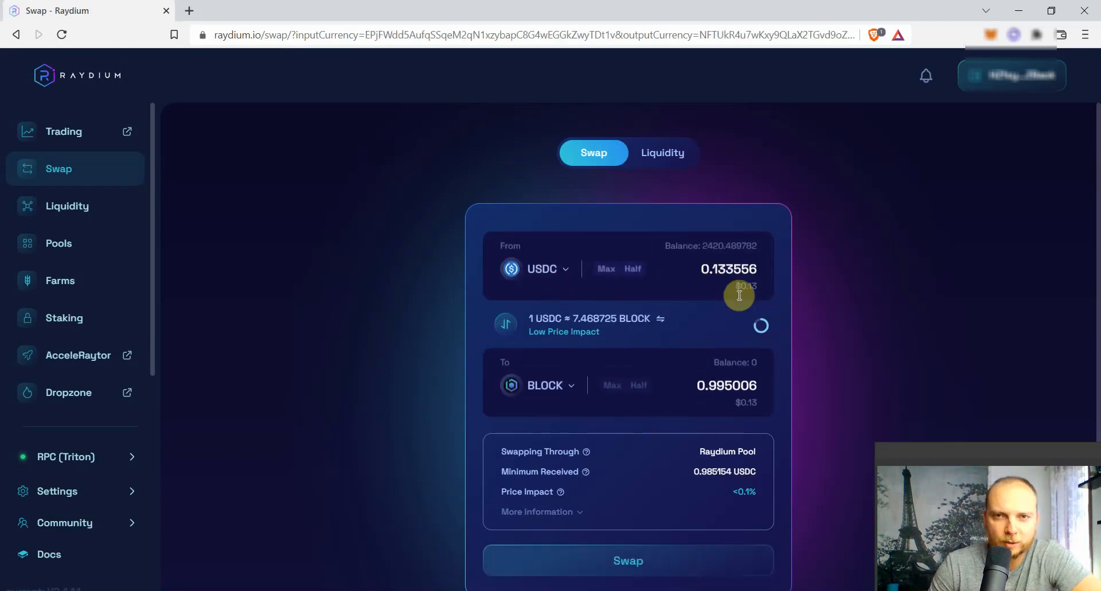
text(50)
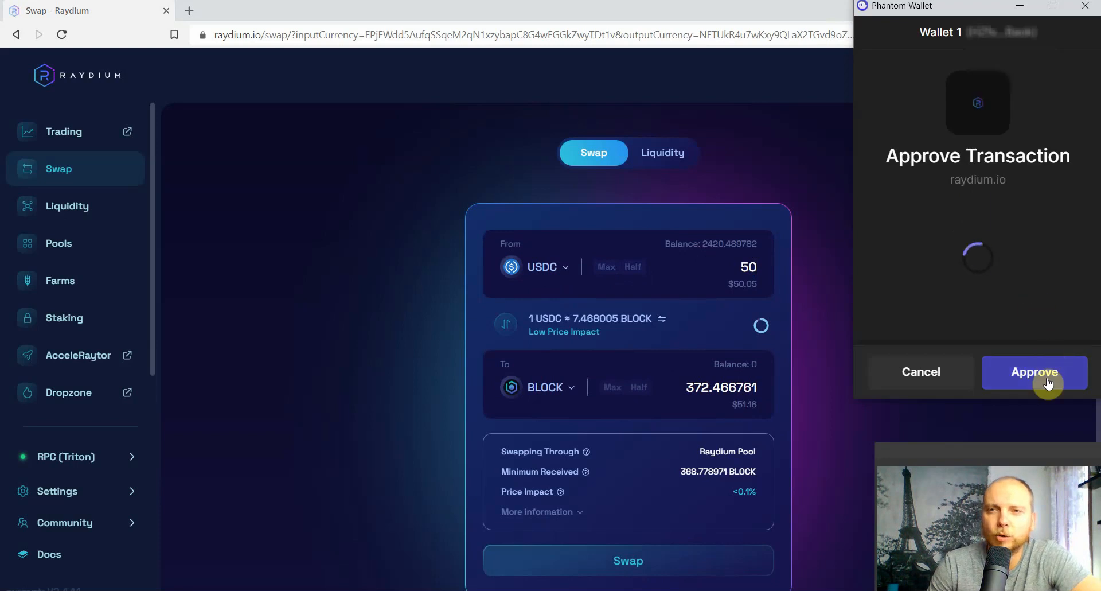
click(1034, 371)
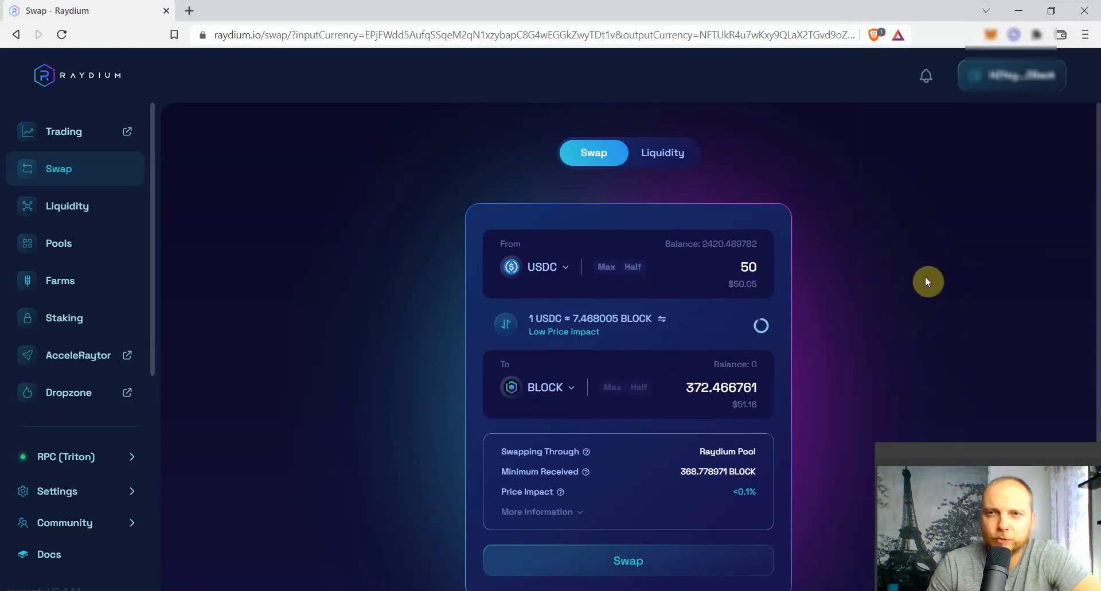
mouse_move(894, 262)
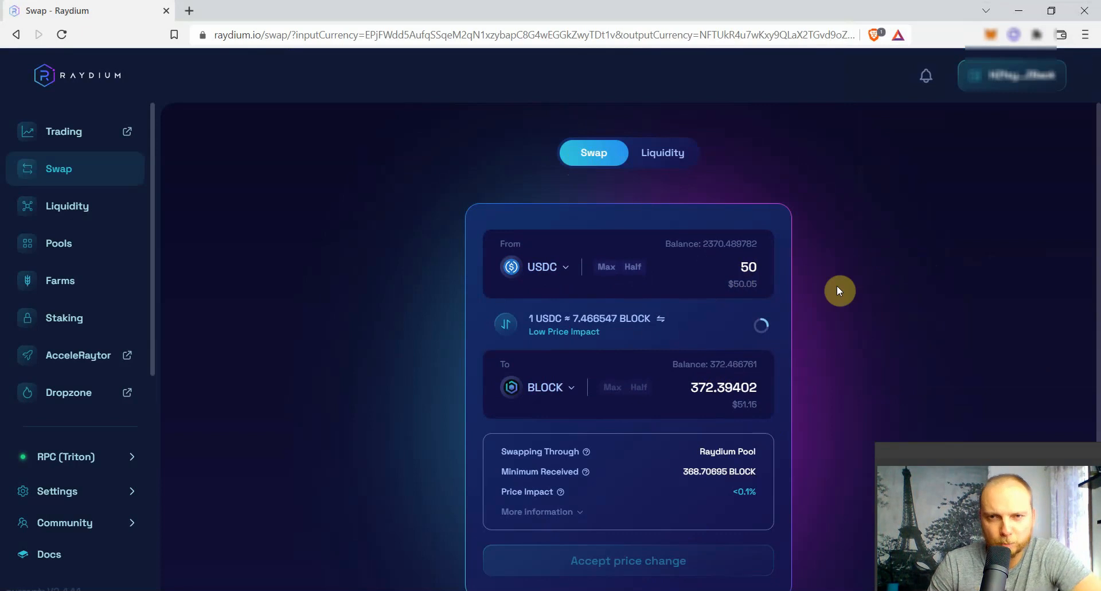
mouse_move(691, 276)
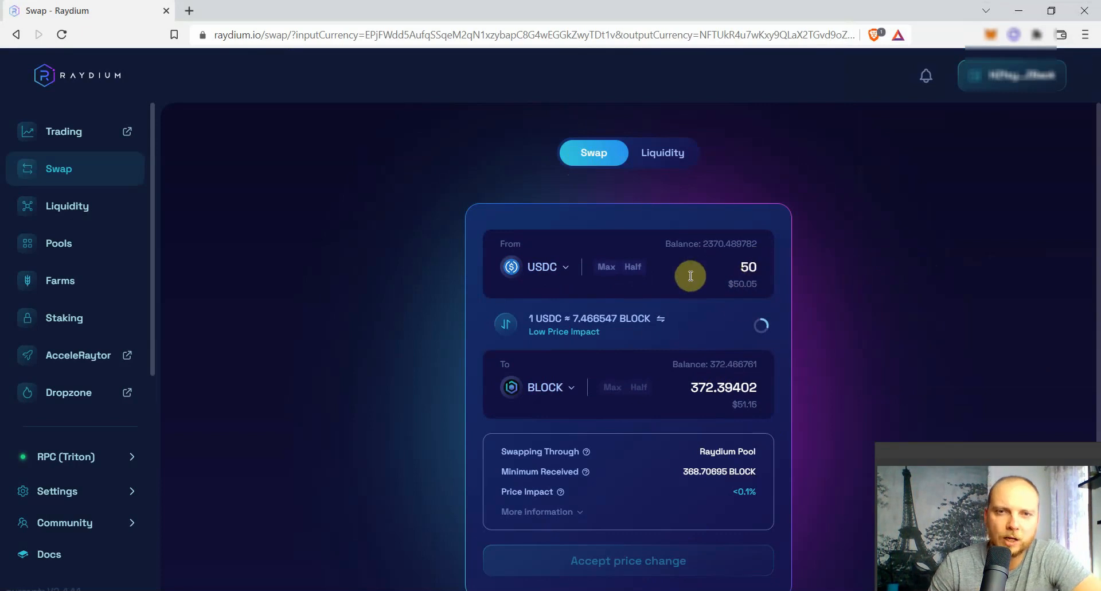
mouse_move(627, 403)
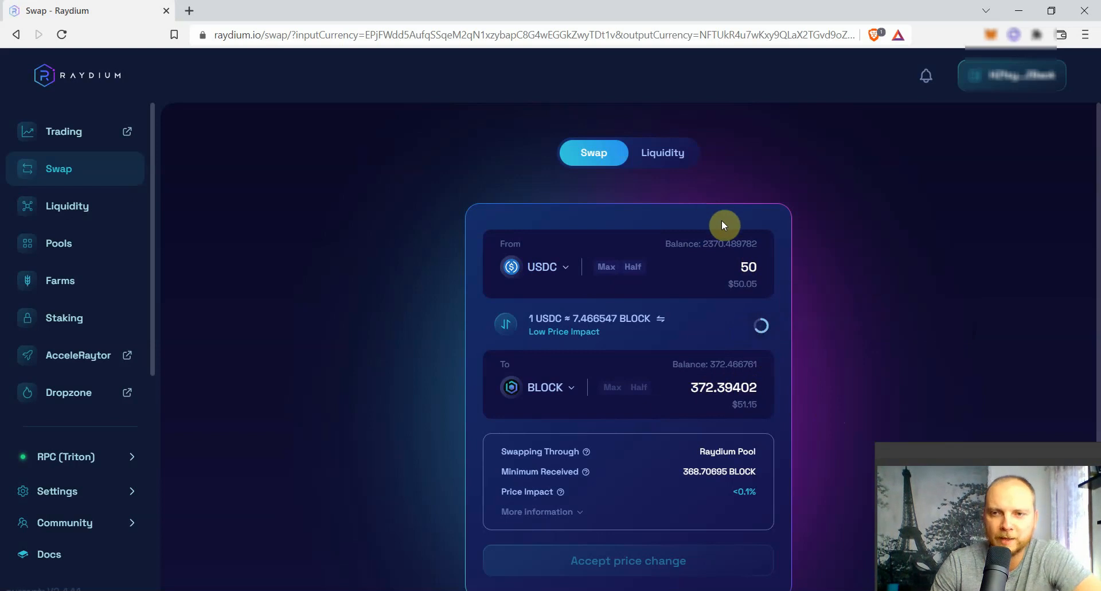
- Fill the liquidity form with the full 372.466761 BLOCK paired with 49.879878 USDC
click(662, 153)
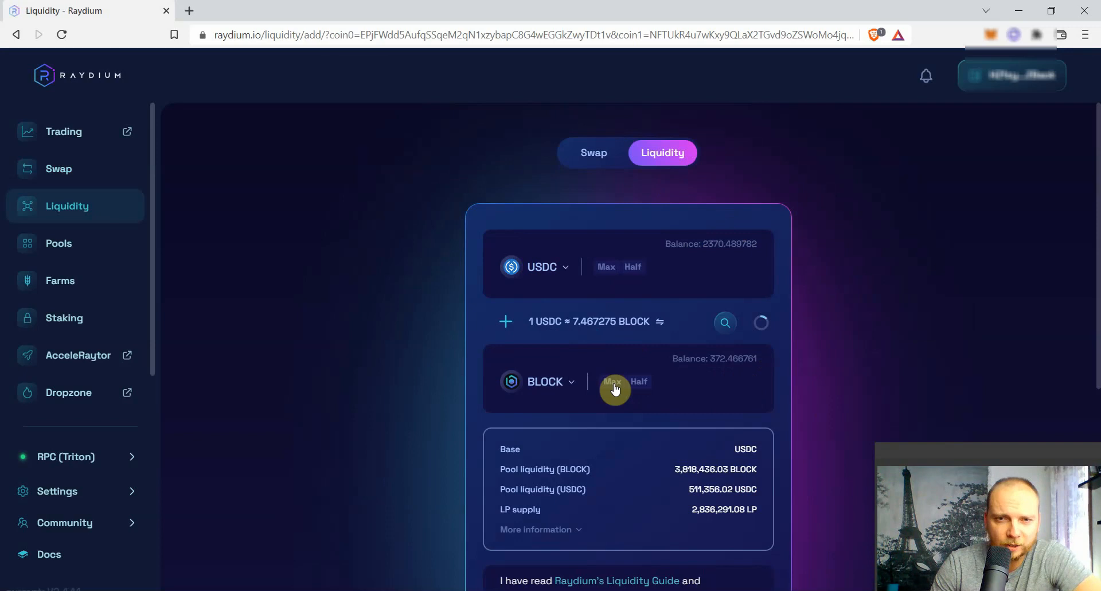
click(613, 381)
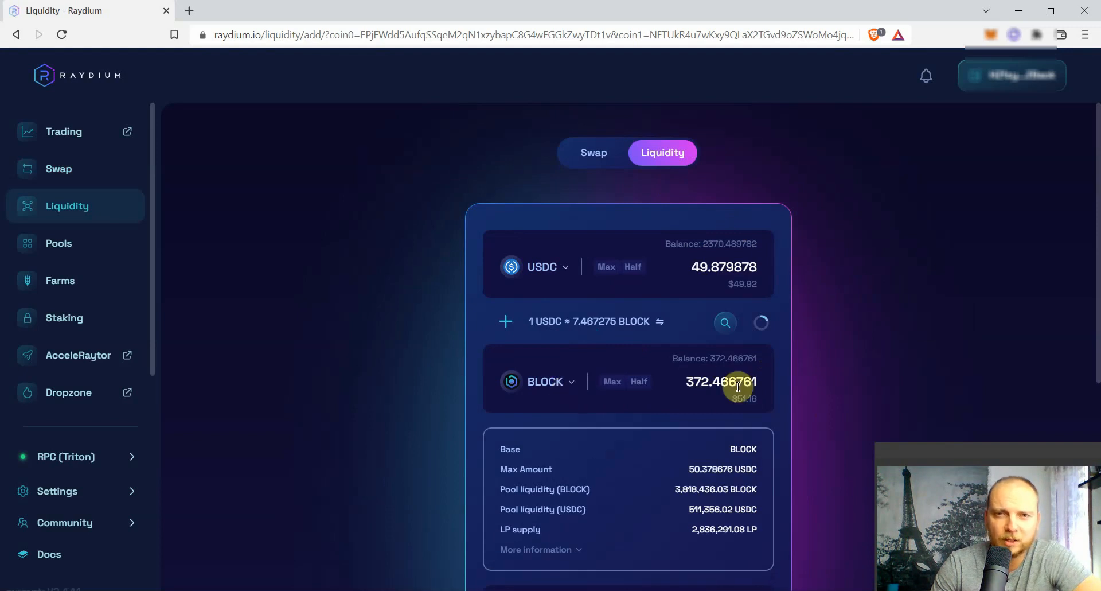
mouse_move(712, 280)
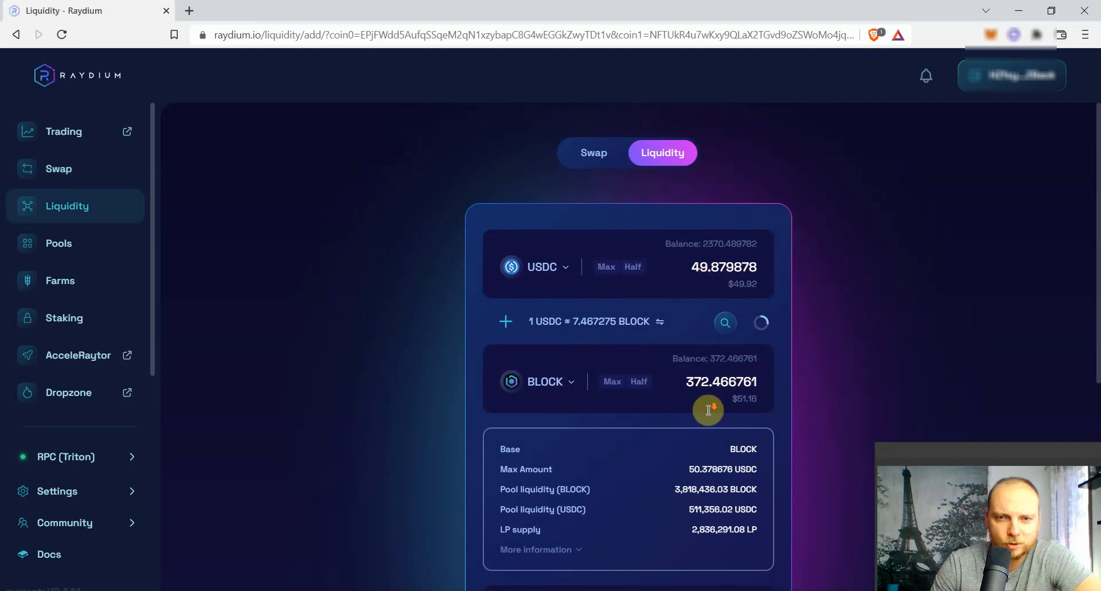
scroll(down, 3)
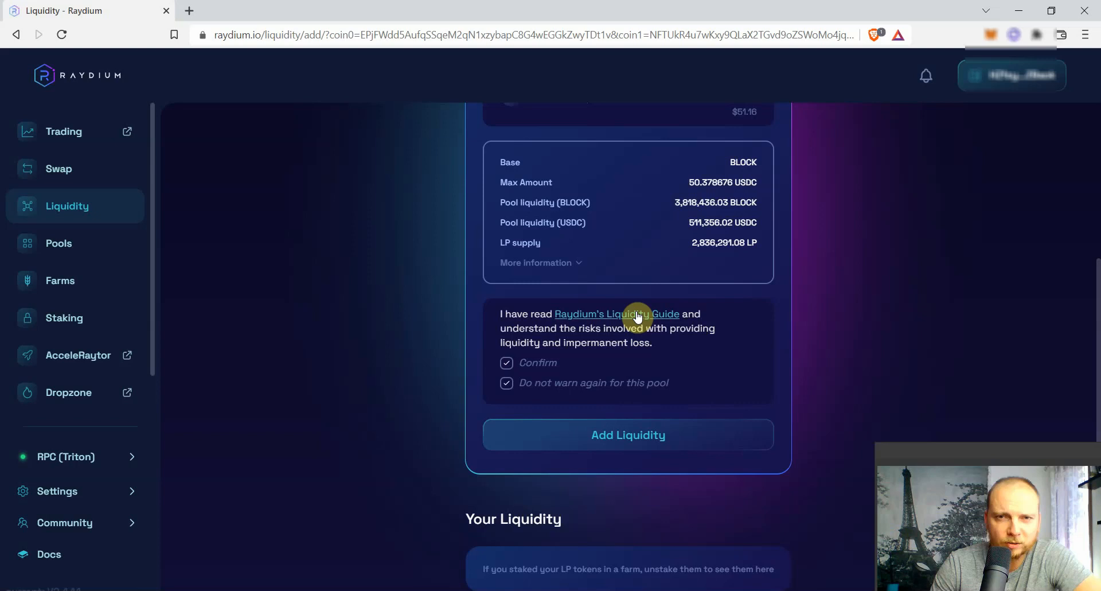
mouse_move(621, 323)
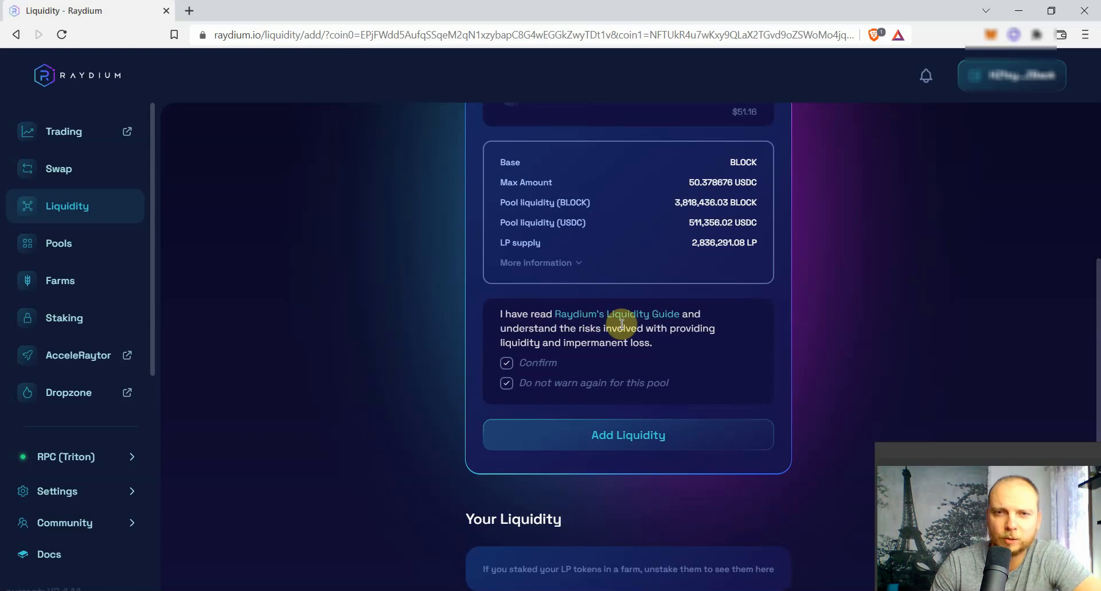
mouse_move(618, 320)
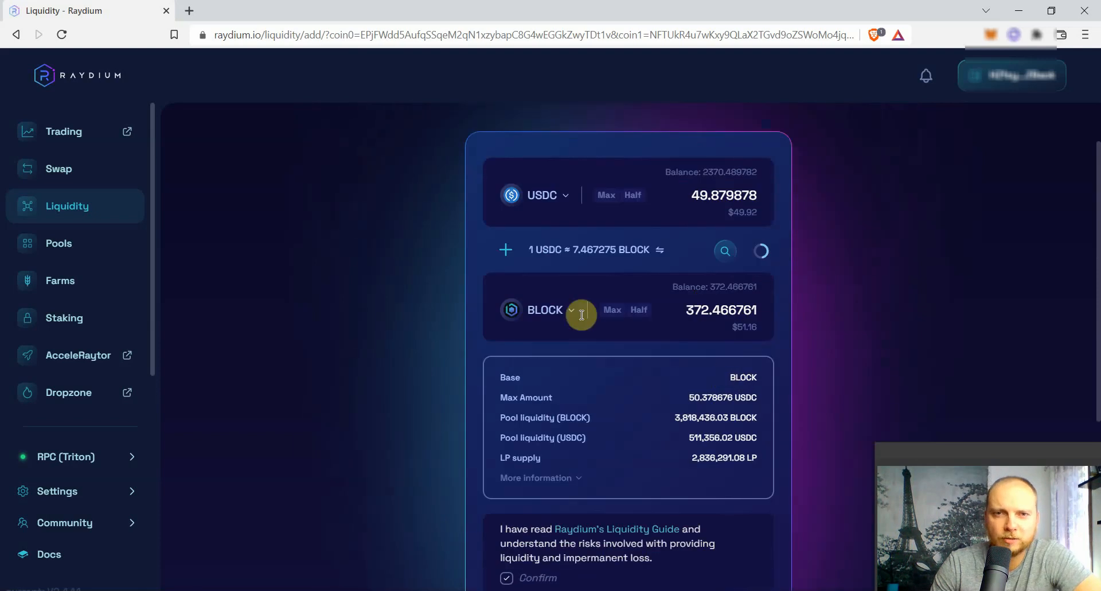
mouse_move(685, 206)
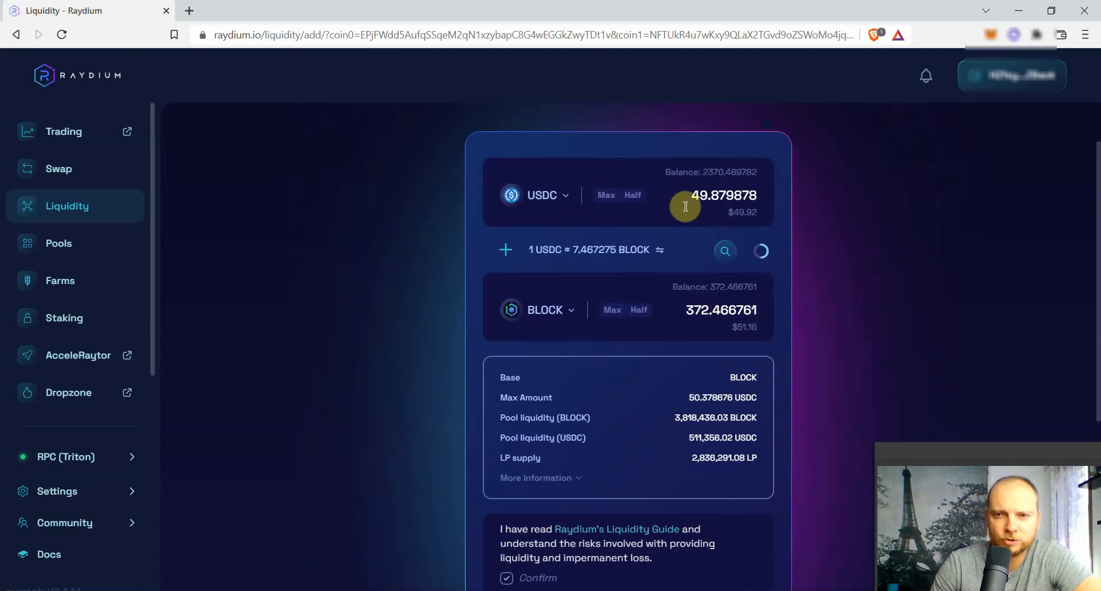
scroll(down, 3)
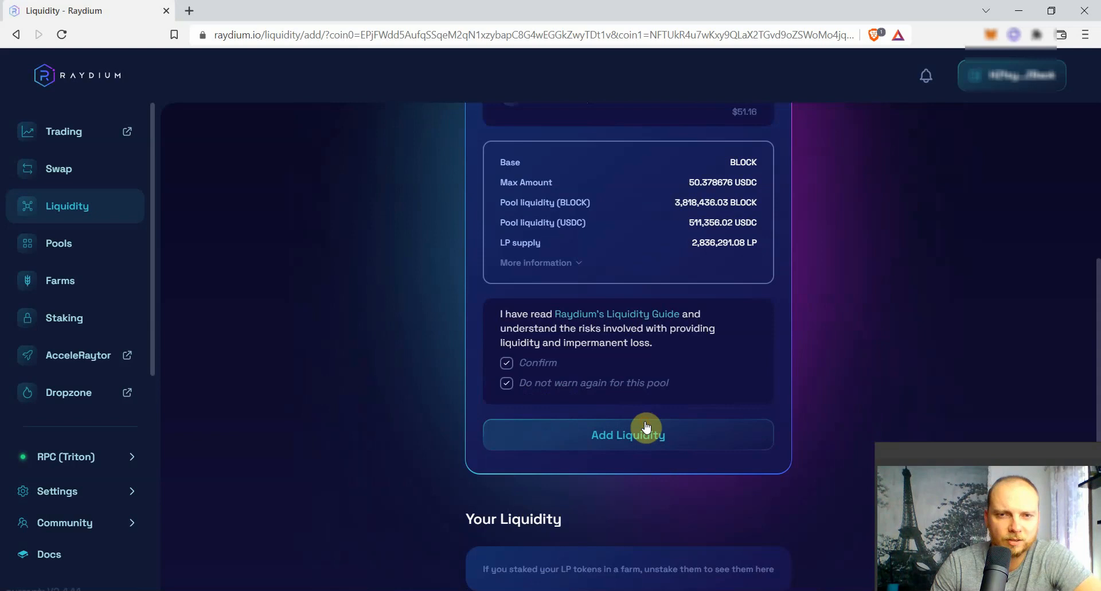
- Deposit the BLOCK/USDC liquidity, approve it in Phantom and view it under Your Liquidity
click(627, 434)
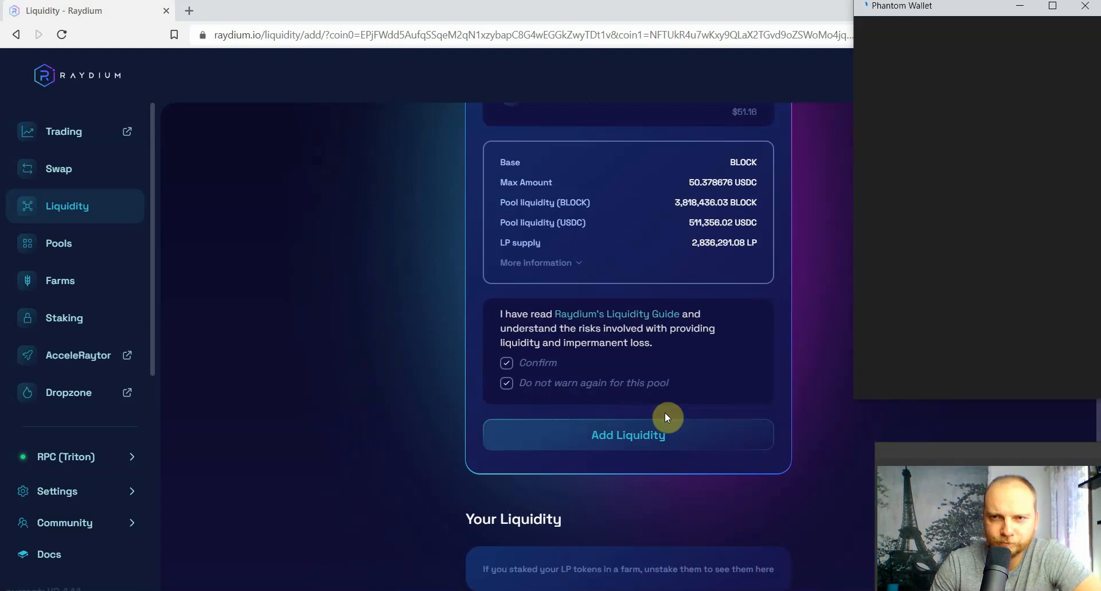
click(627, 434)
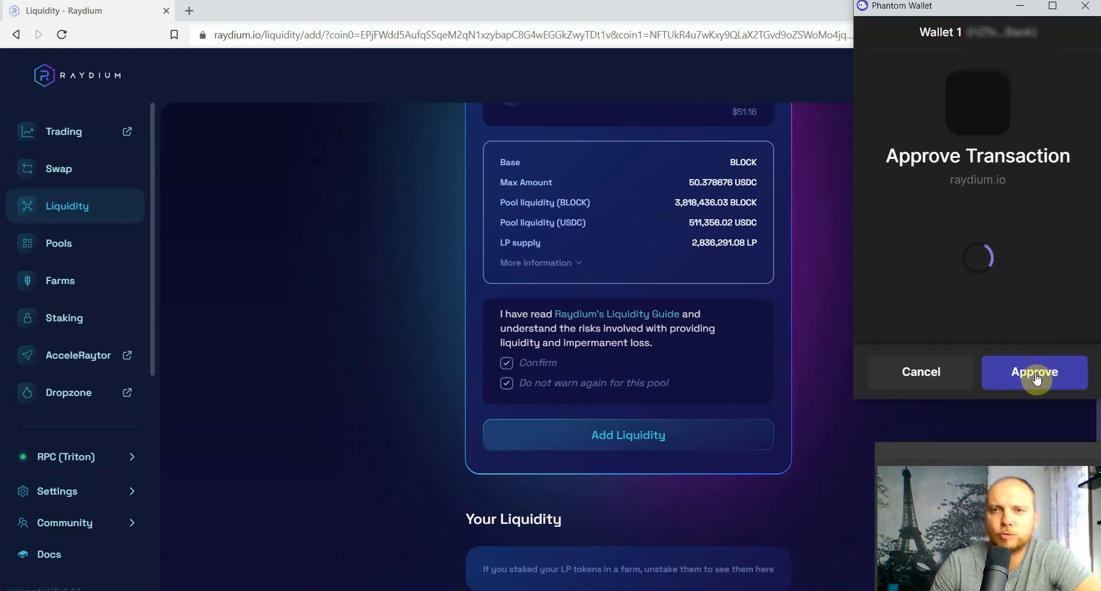
click(1033, 372)
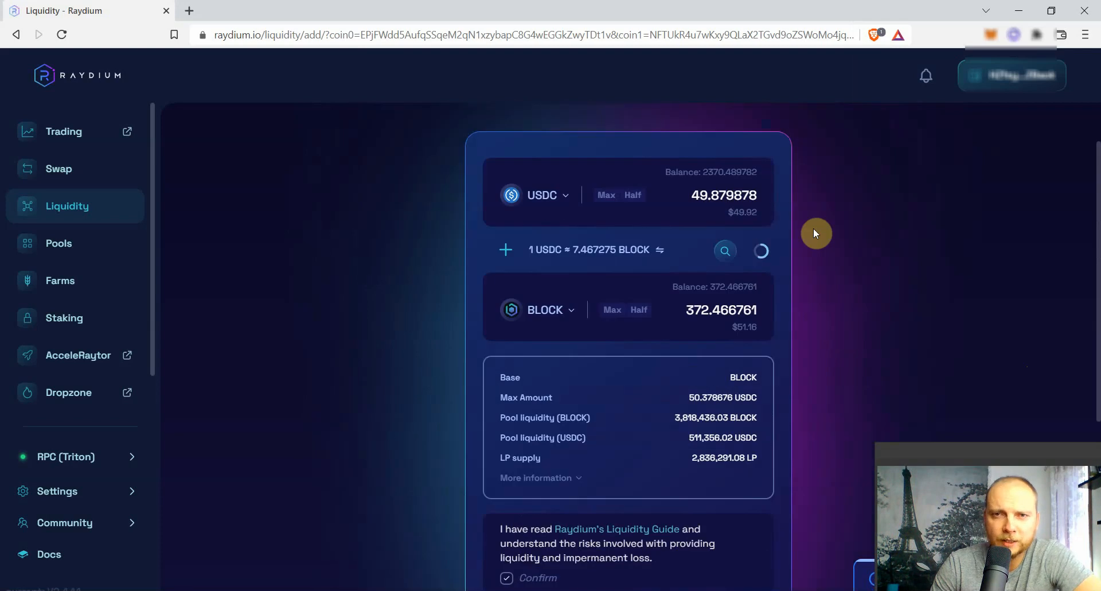
mouse_move(853, 198)
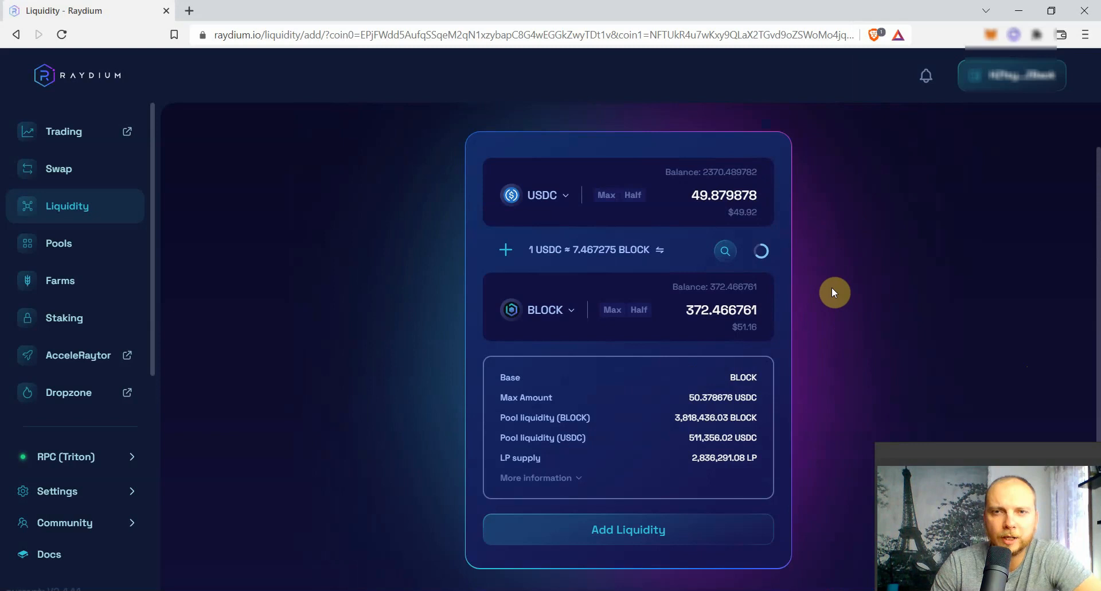
scroll(down, 3)
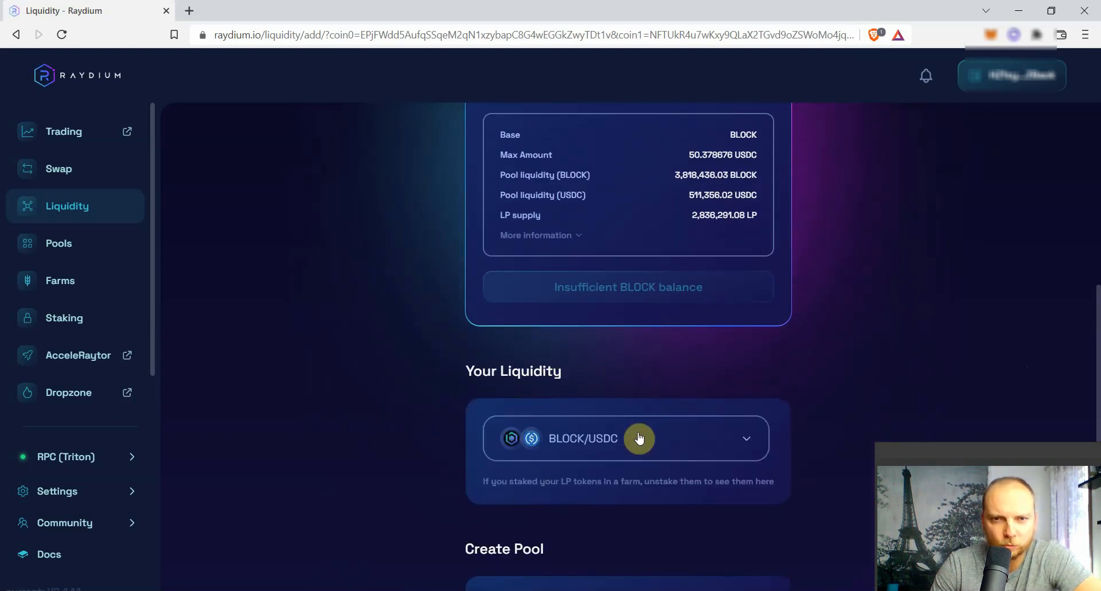
scroll(up, 3)
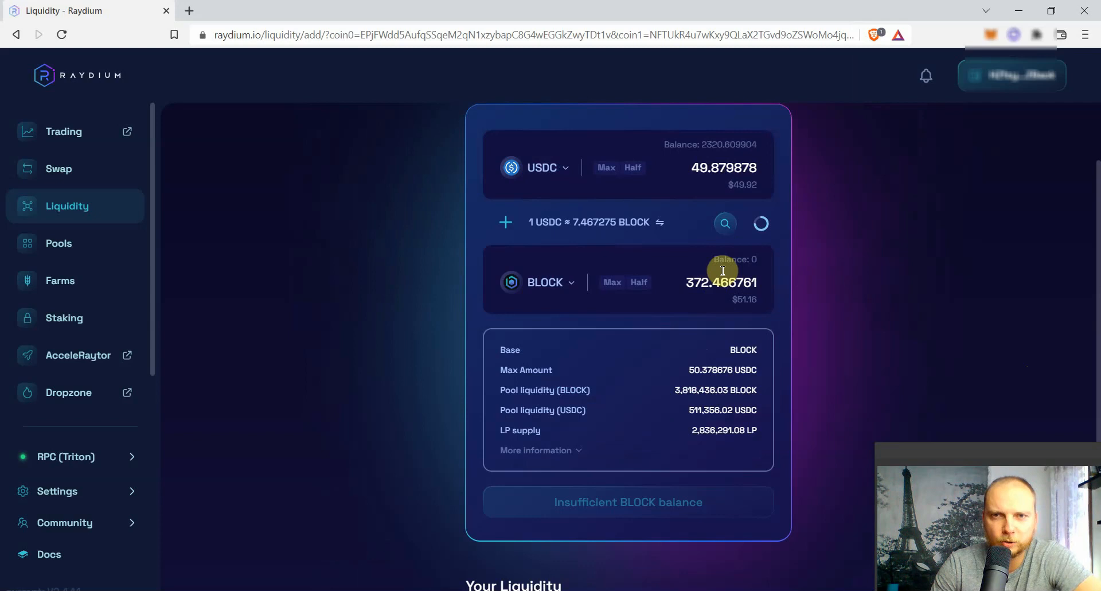
mouse_move(830, 295)
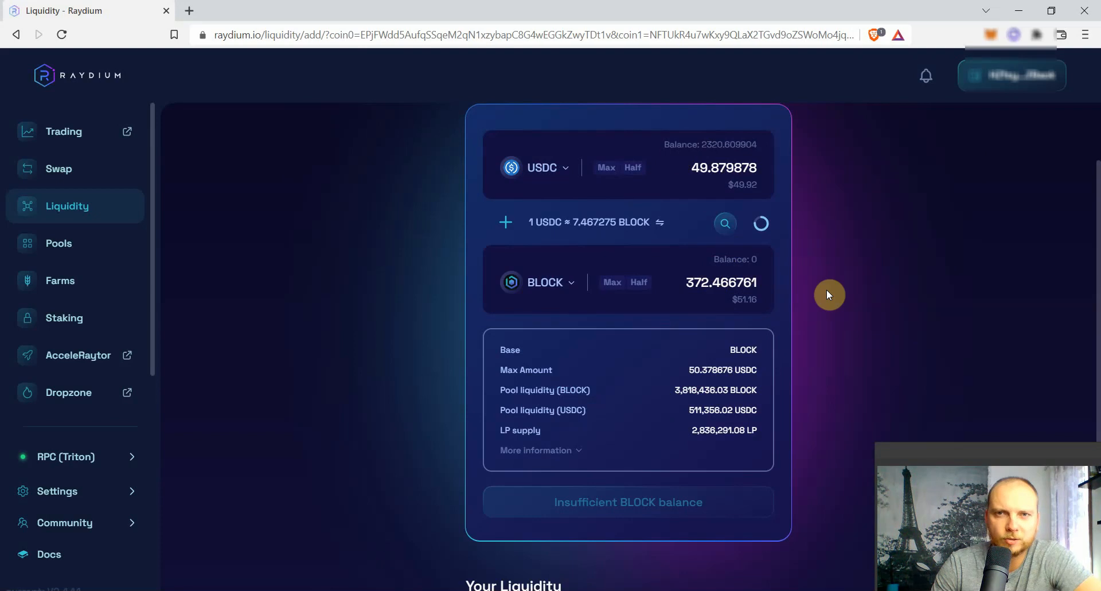
scroll(down, 3)
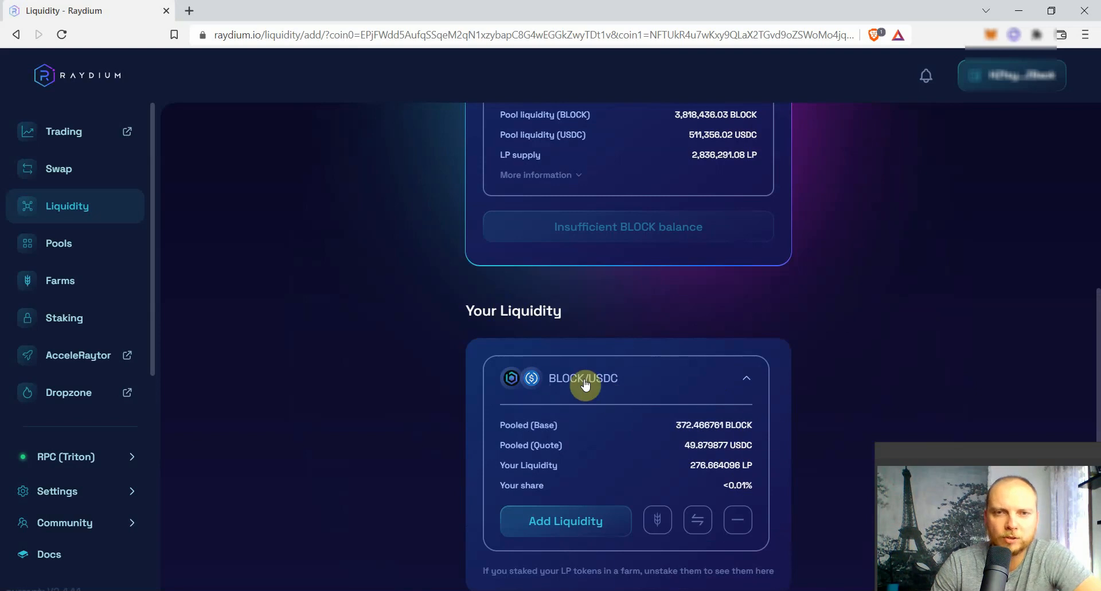
mouse_move(777, 385)
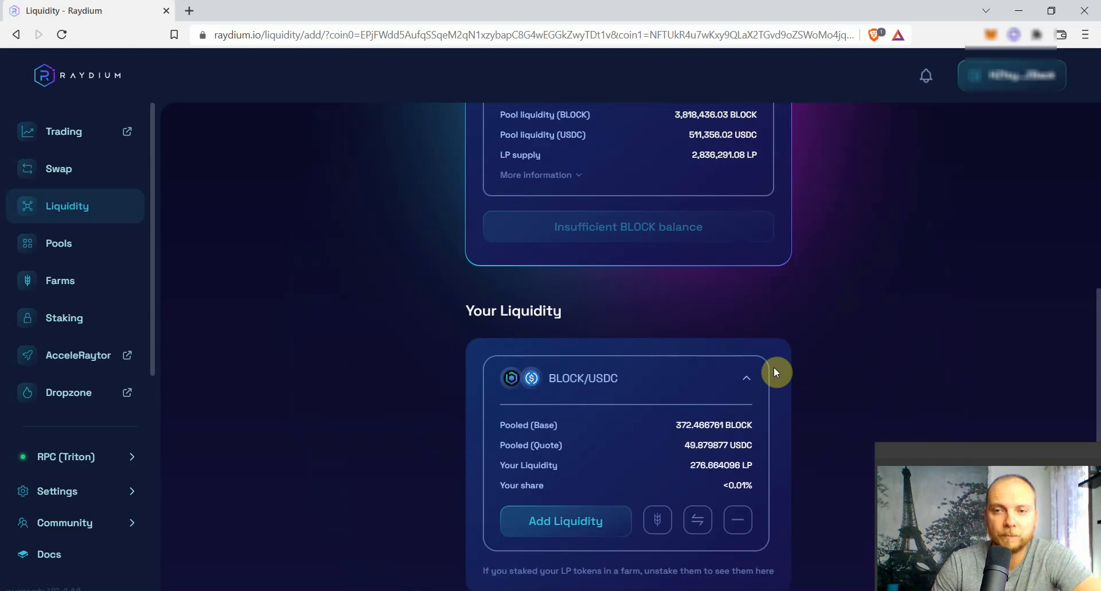
mouse_move(801, 386)
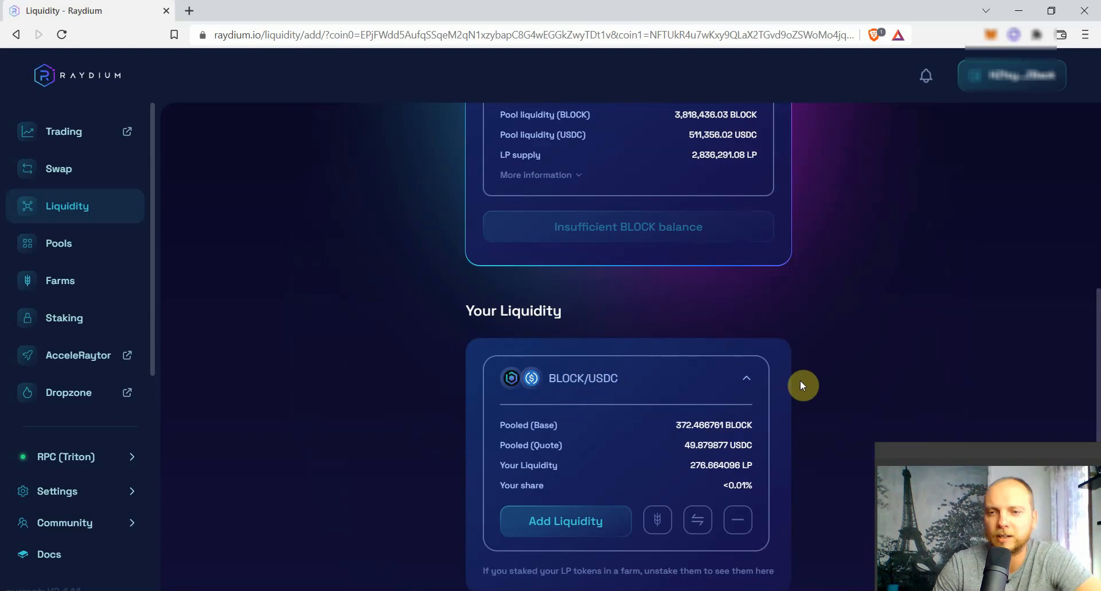
mouse_move(797, 389)
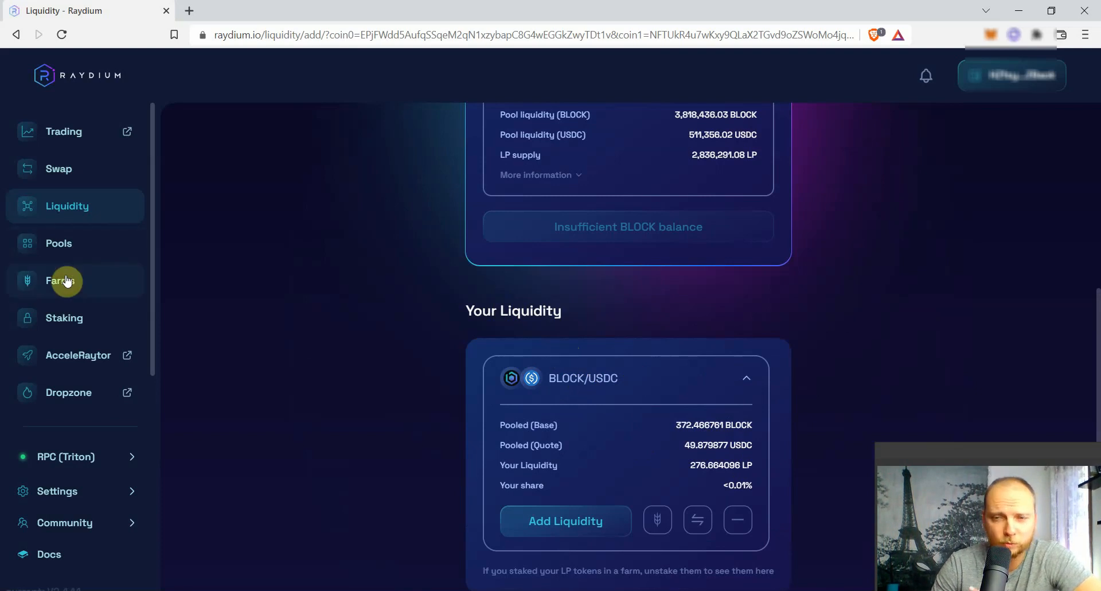
- Search the Farms page for 'block' and expand the BLOCK-USDC farm's details
click(59, 280)
text(נךםבל)
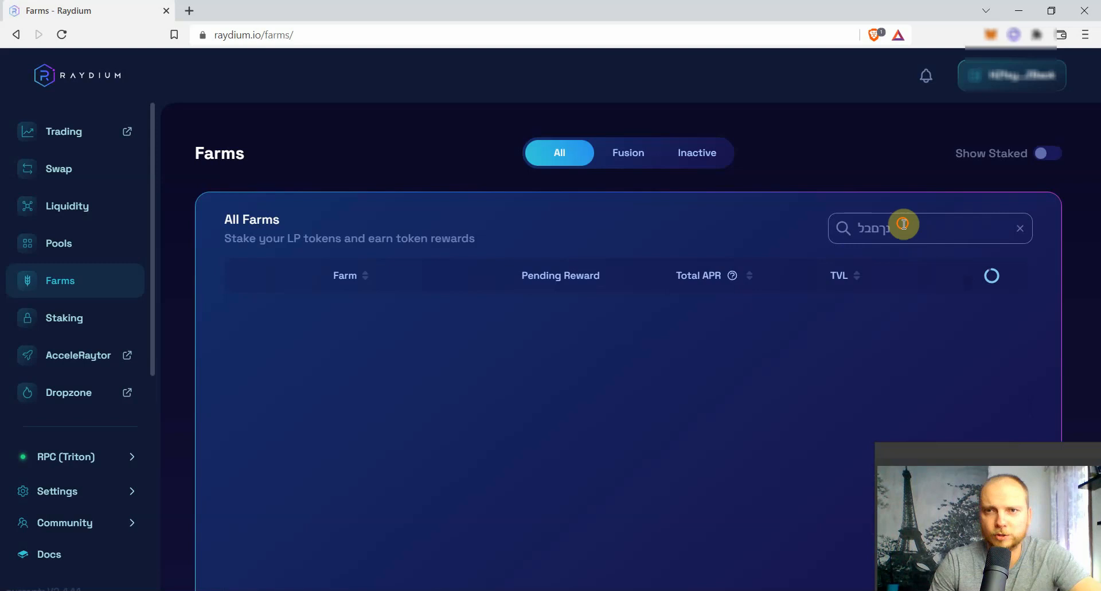
text(block)
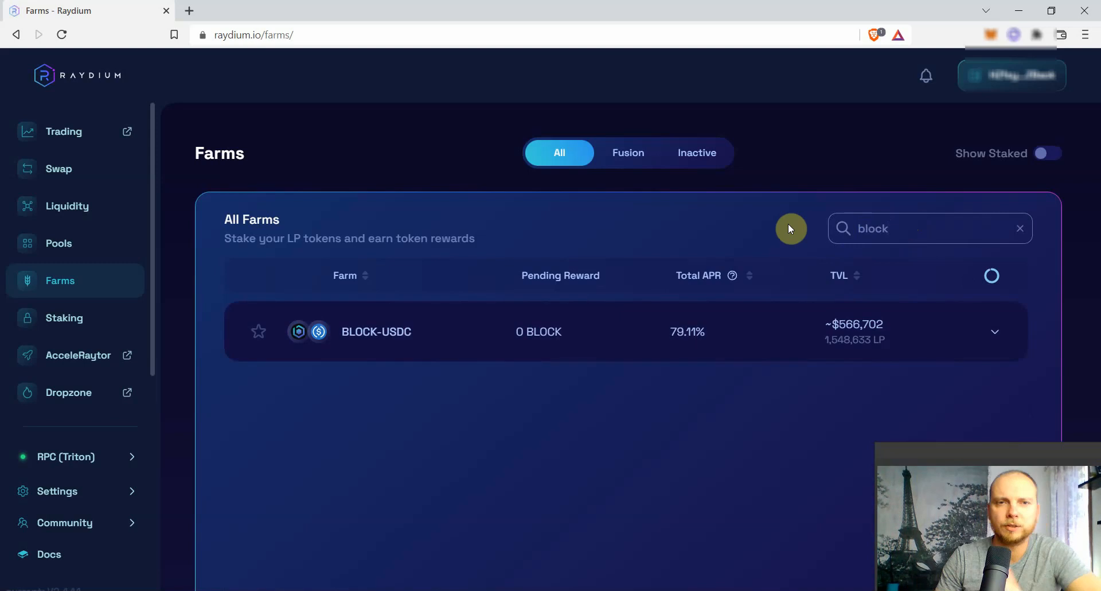
click(995, 330)
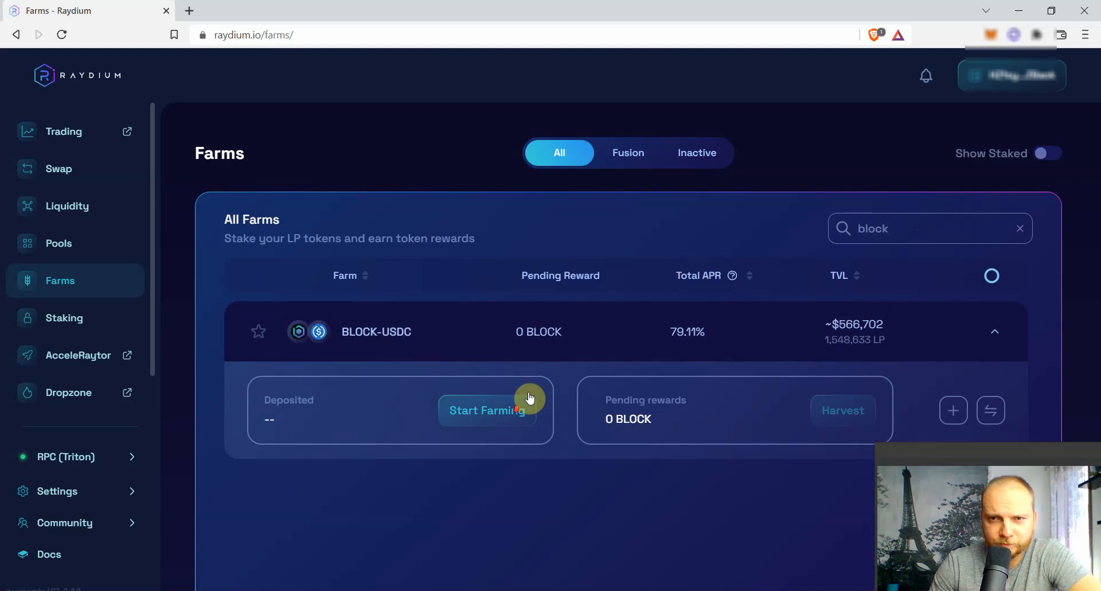
- Stake the full 276.664096 LP balance (about $101.24) into the BLOCK-USDC farm
click(486, 411)
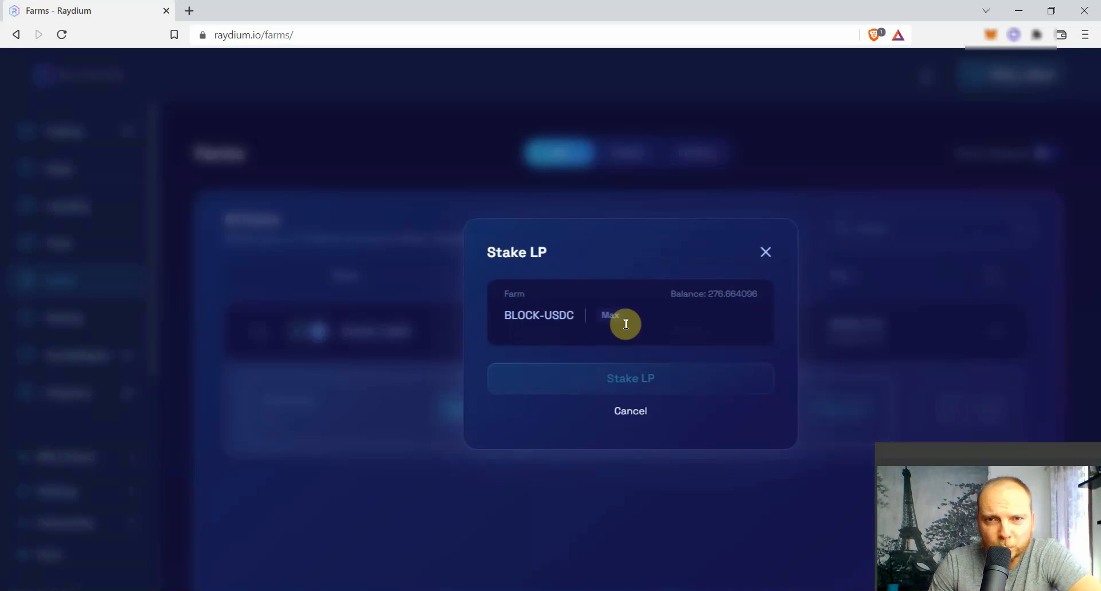
click(609, 315)
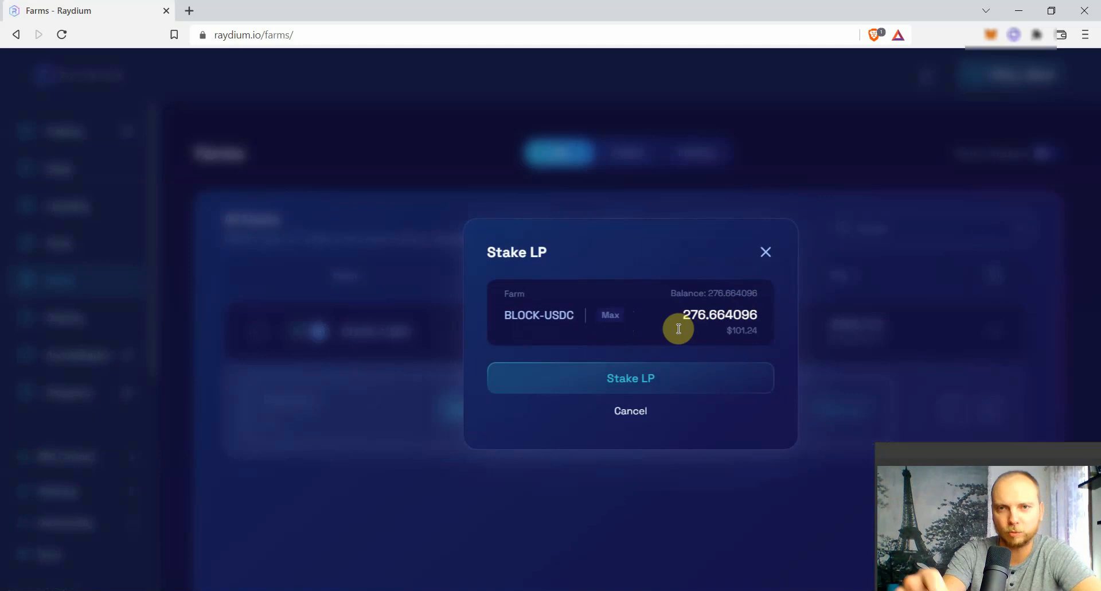
mouse_move(743, 314)
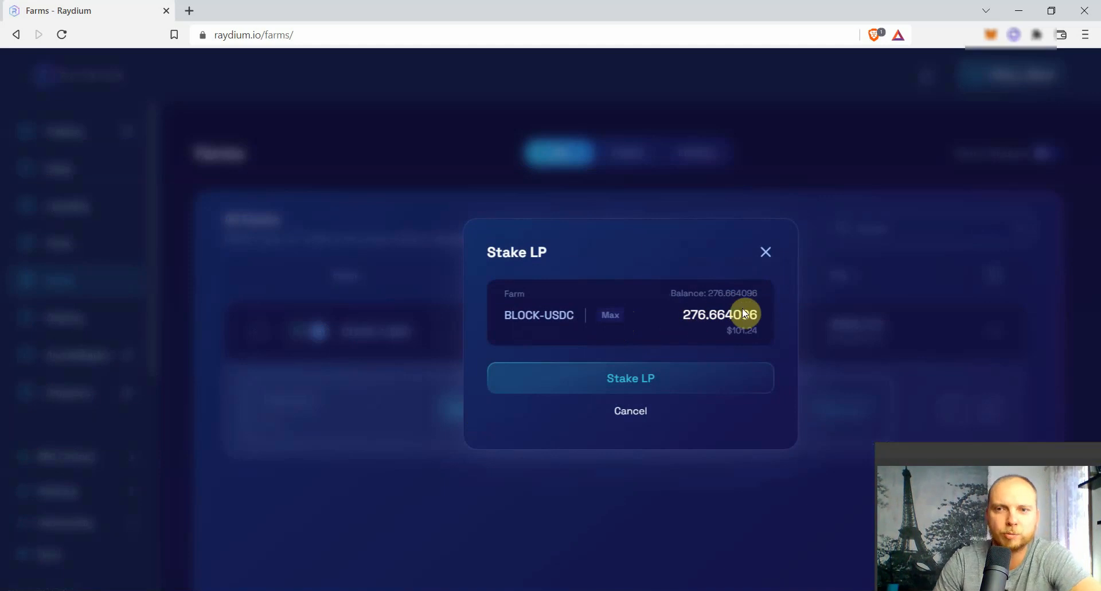
mouse_move(629, 377)
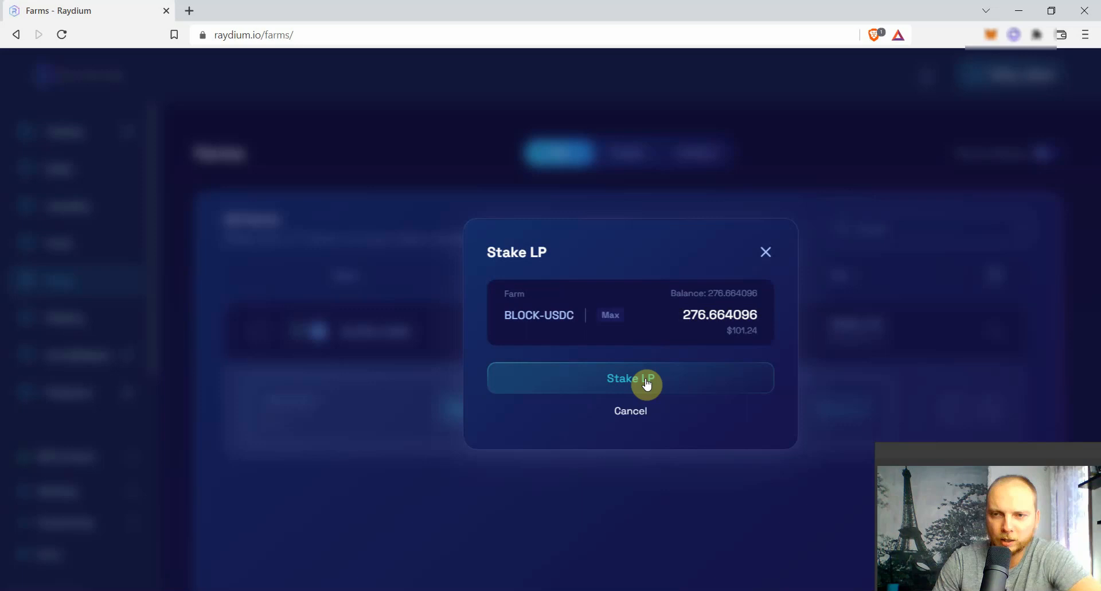
click(630, 377)
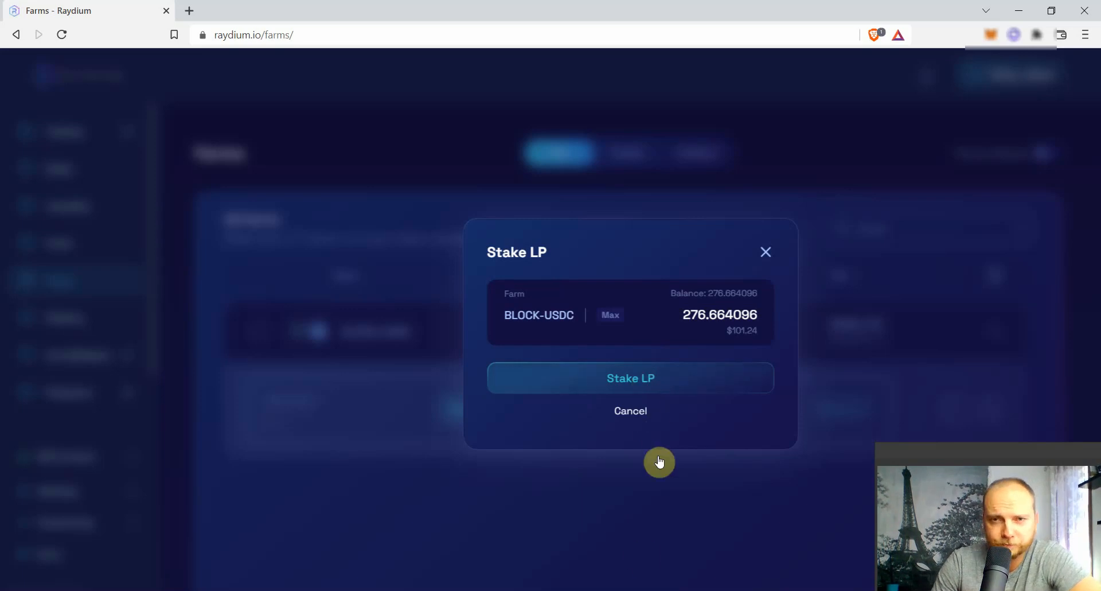
- Approve the raydium.io staking transaction in Phantom so 276.664096 LP shows deposited
click(630, 378)
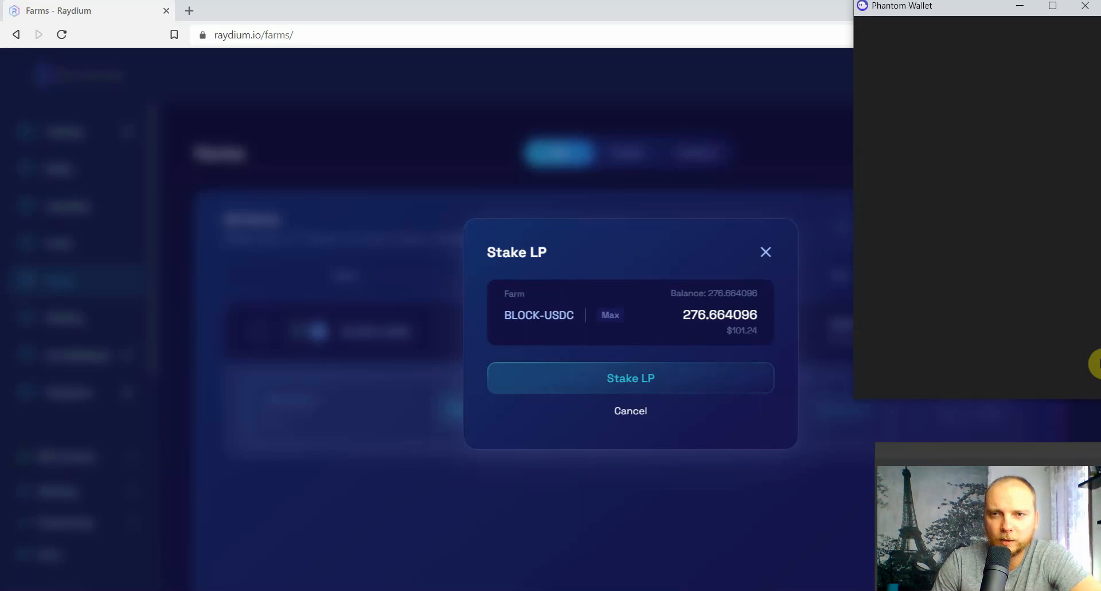
click(630, 378)
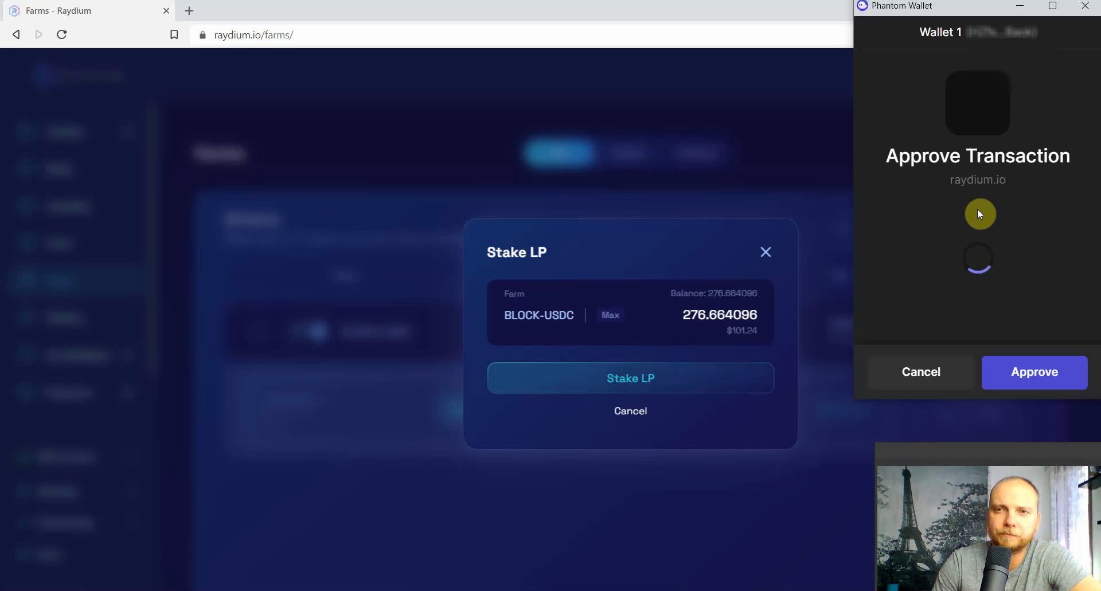
click(1033, 372)
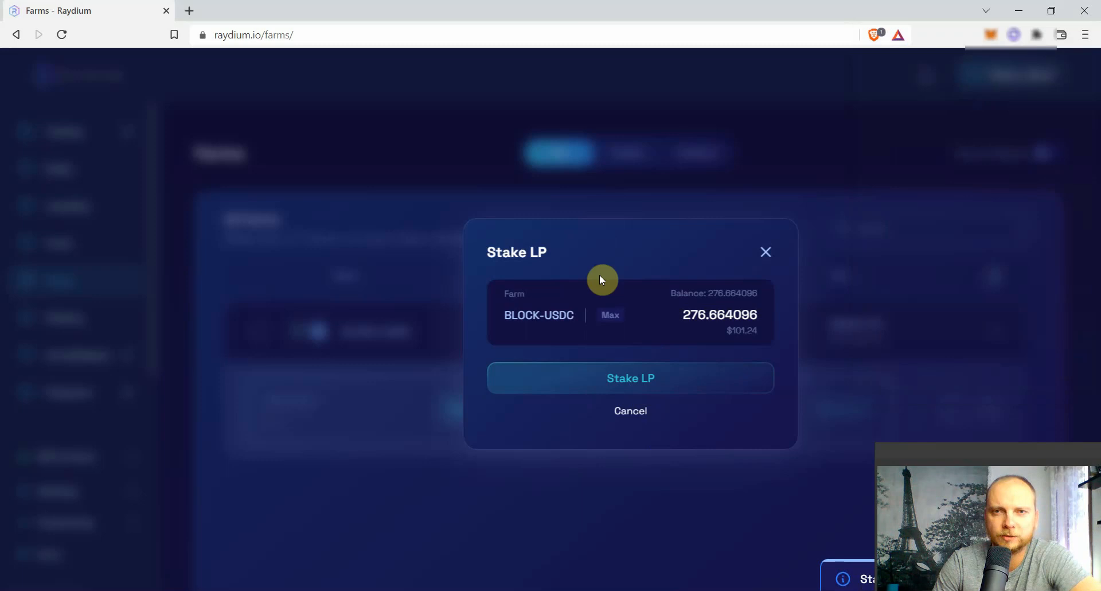
mouse_move(992, 392)
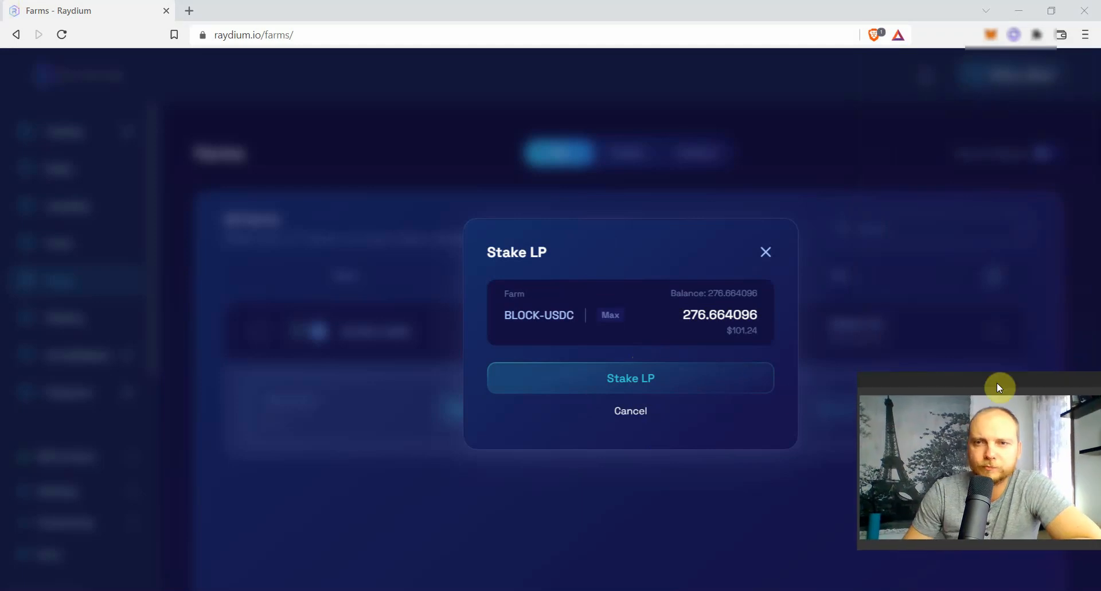
click(630, 377)
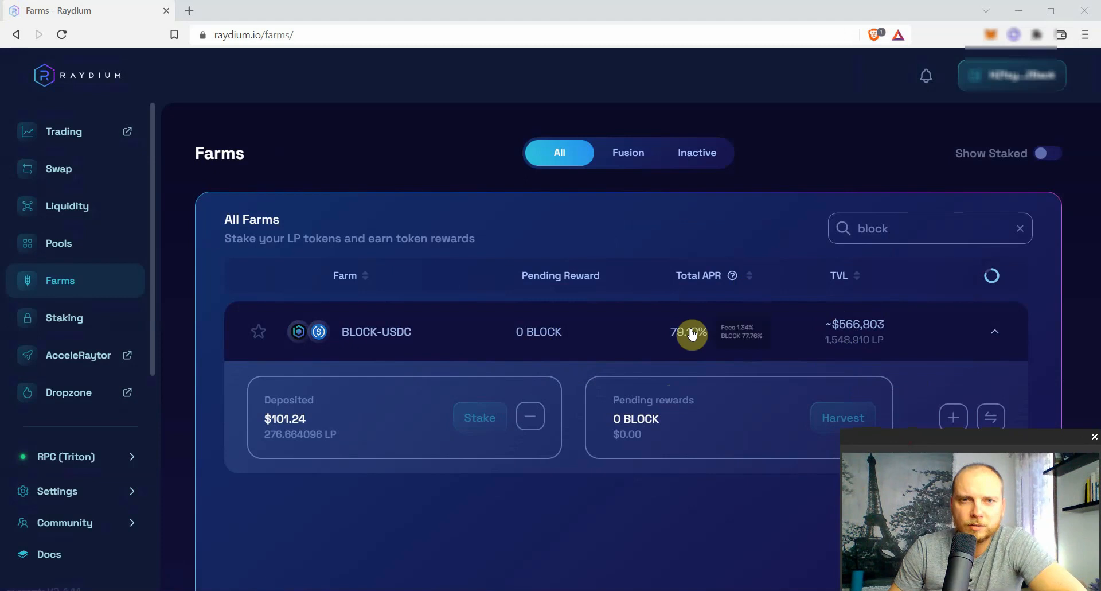
mouse_move(806, 355)
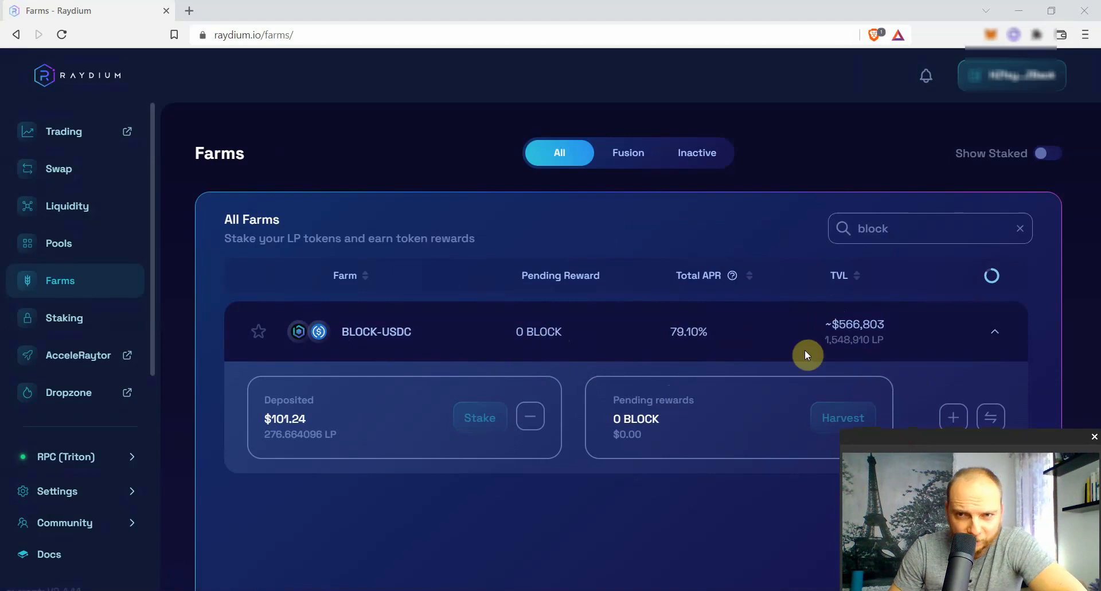
mouse_move(275, 423)
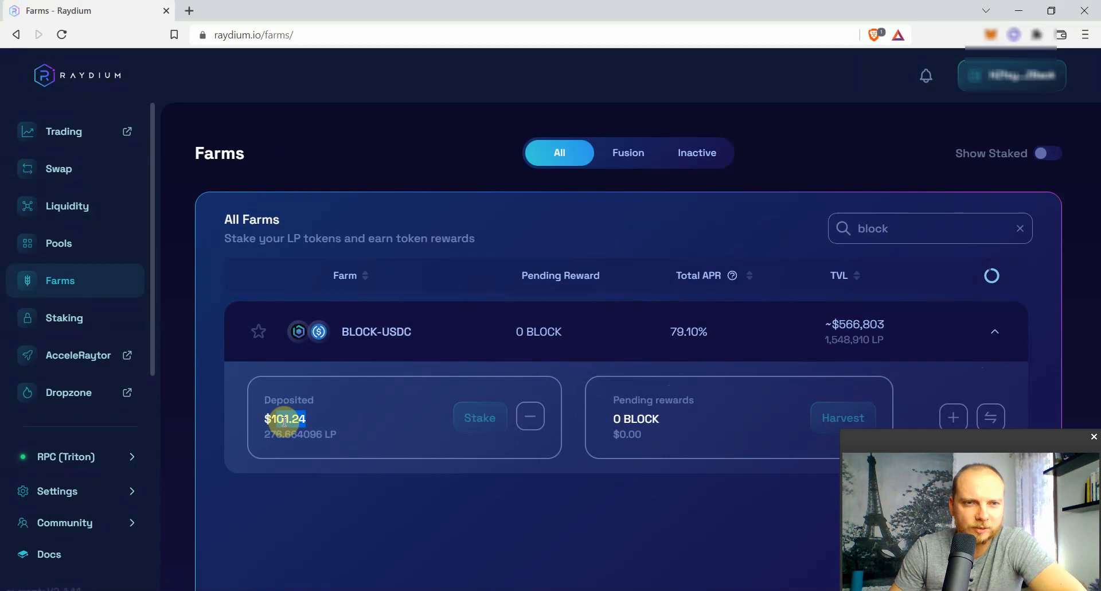
- Highlight the $101.24 deposited value in the BLOCK-USDC farm
double_click(284, 419)
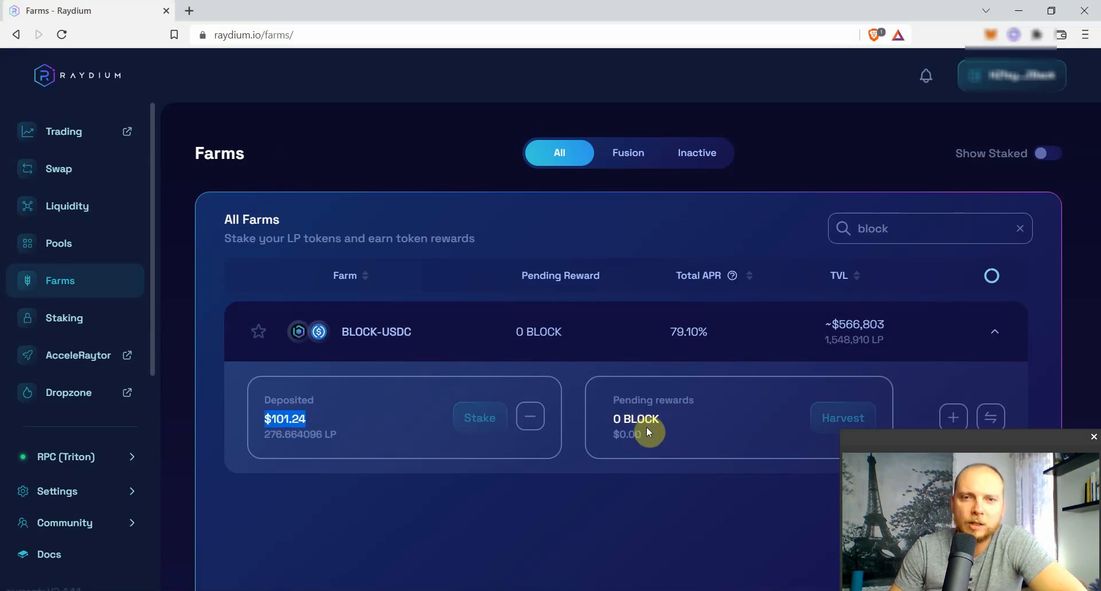
mouse_move(725, 414)
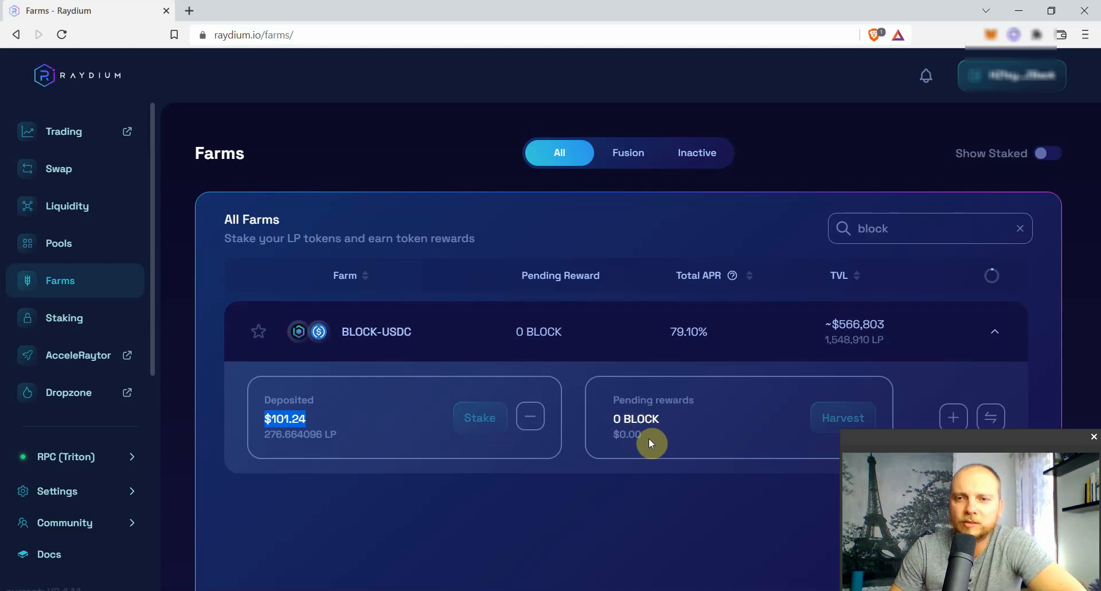
mouse_move(540, 376)
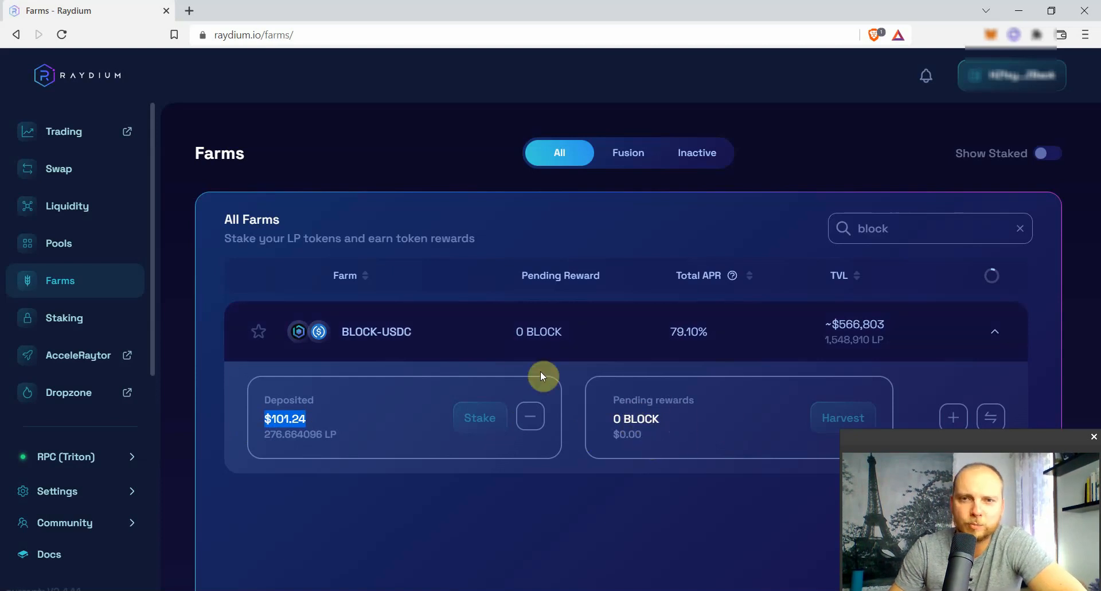
mouse_move(836, 421)
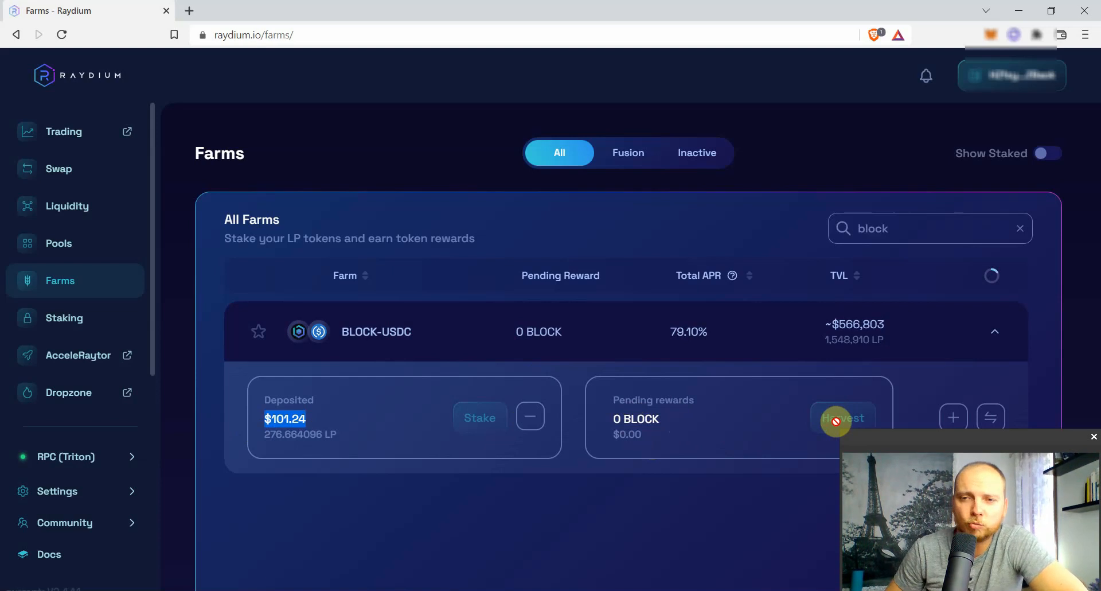
mouse_move(784, 169)
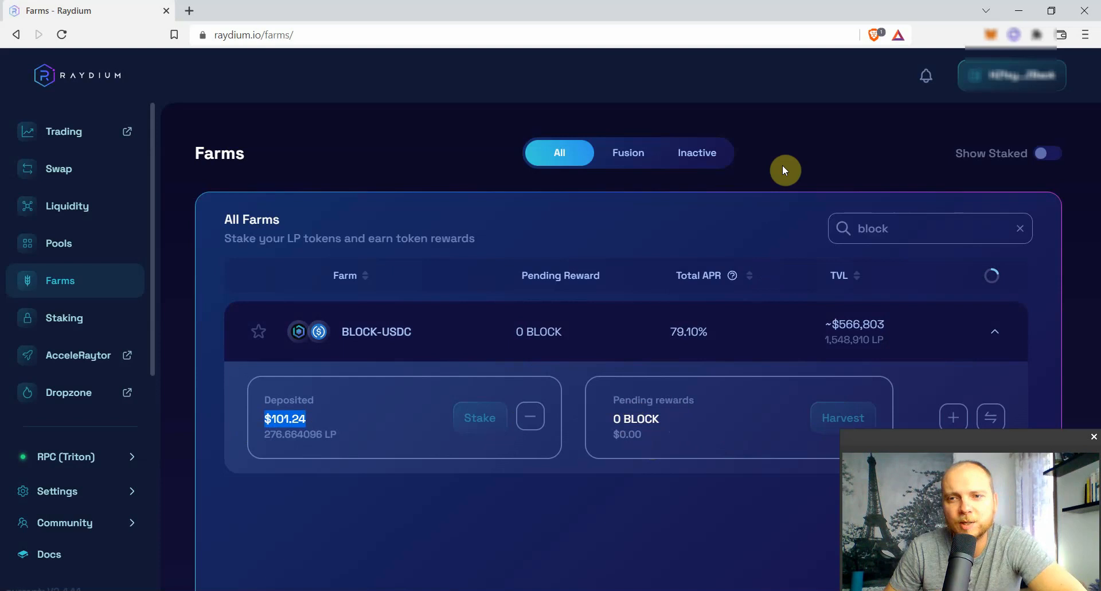